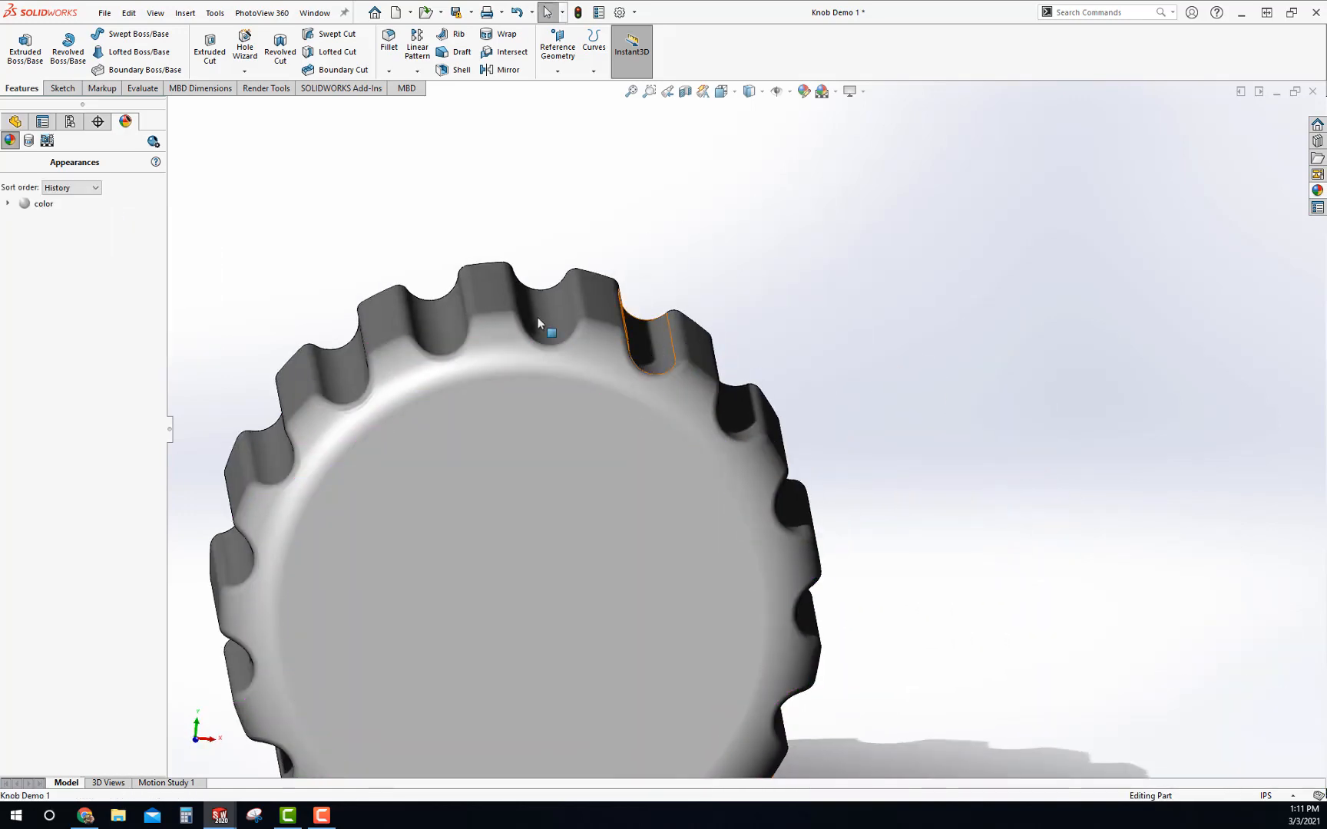
mouse_move(602, 325)
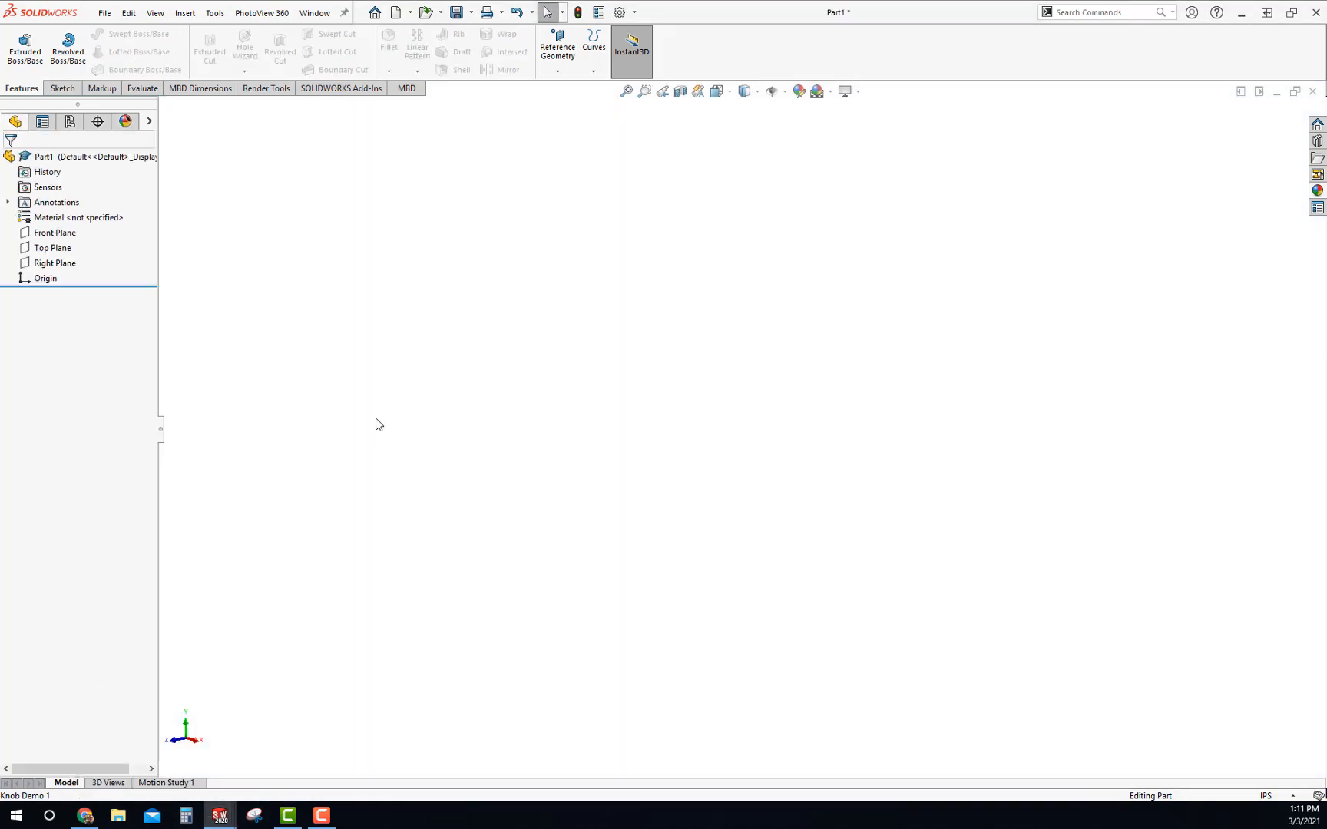
mouse_move(312, 268)
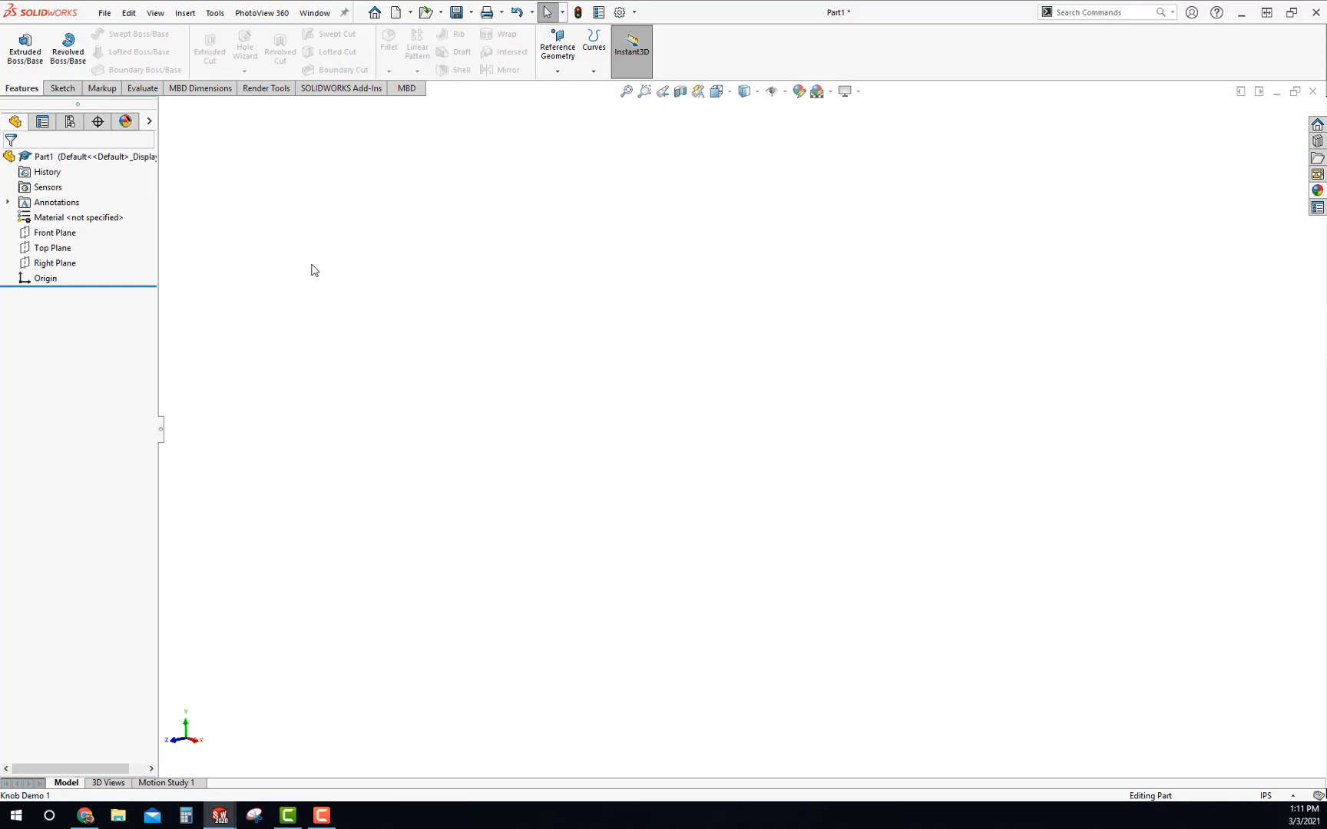
- Start a new sketch on the Right Plane of the empty part
left_click(55, 263)
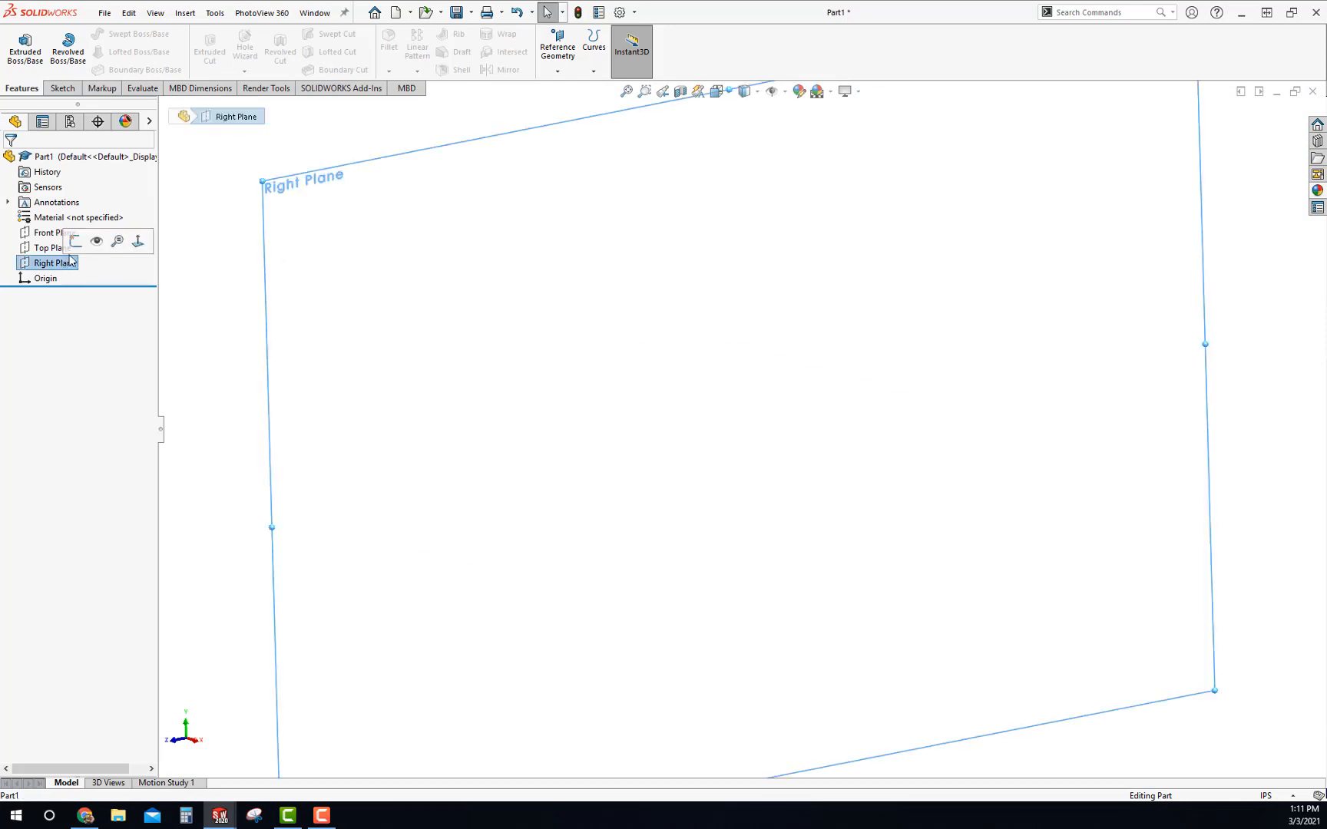
left_click(74, 241)
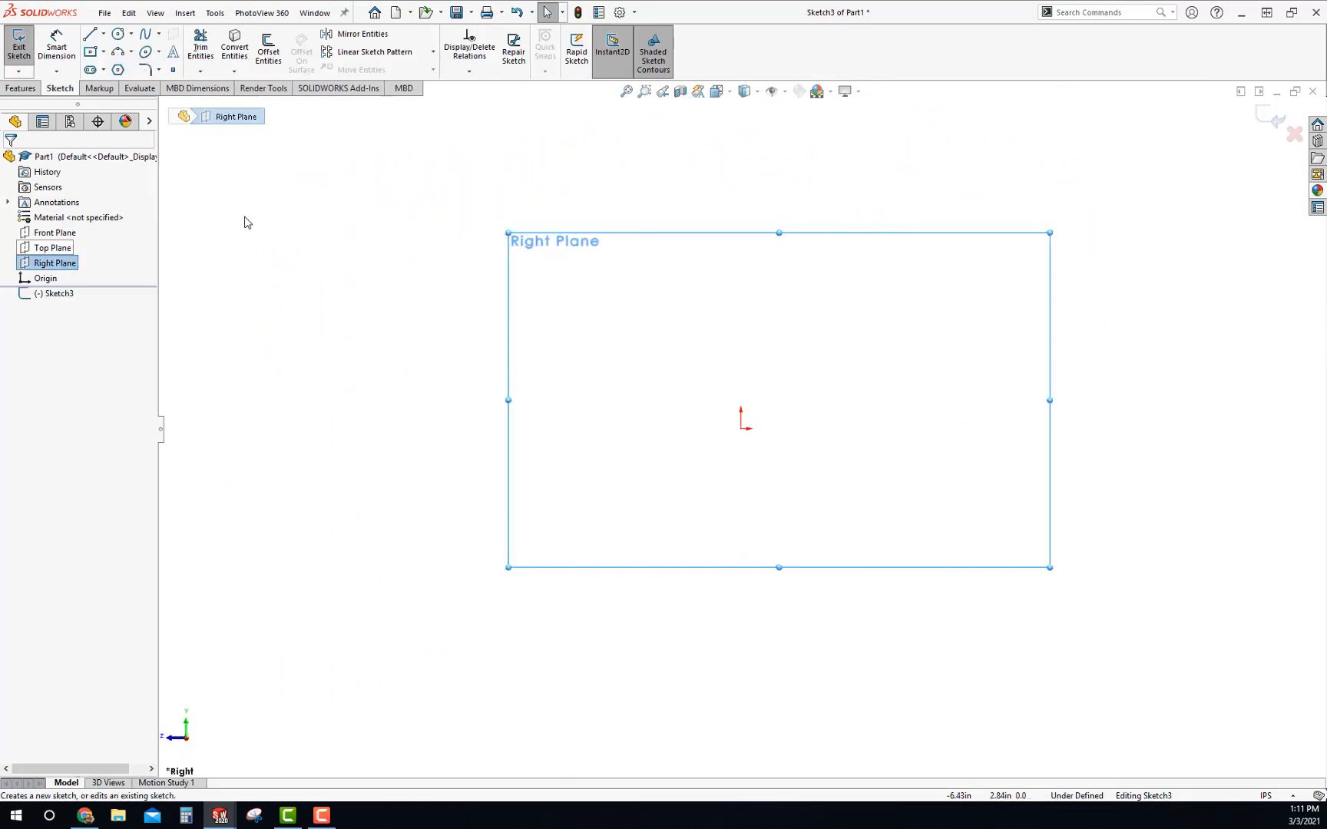
- Draw the L profile with Line and dimension it 1.00 wide, .75 tall, .75 and .25
left_click(90, 32)
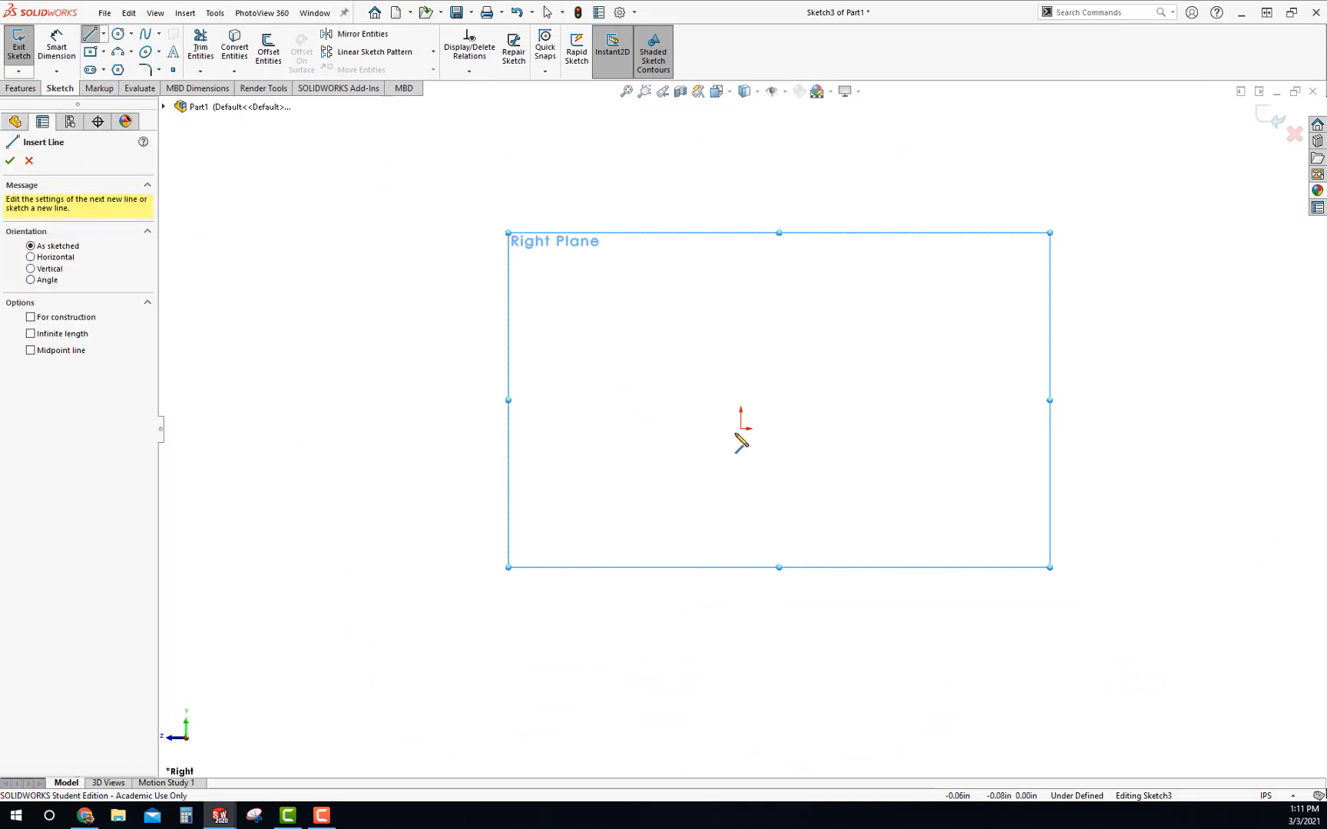
mouse_move(745, 436)
type("1")
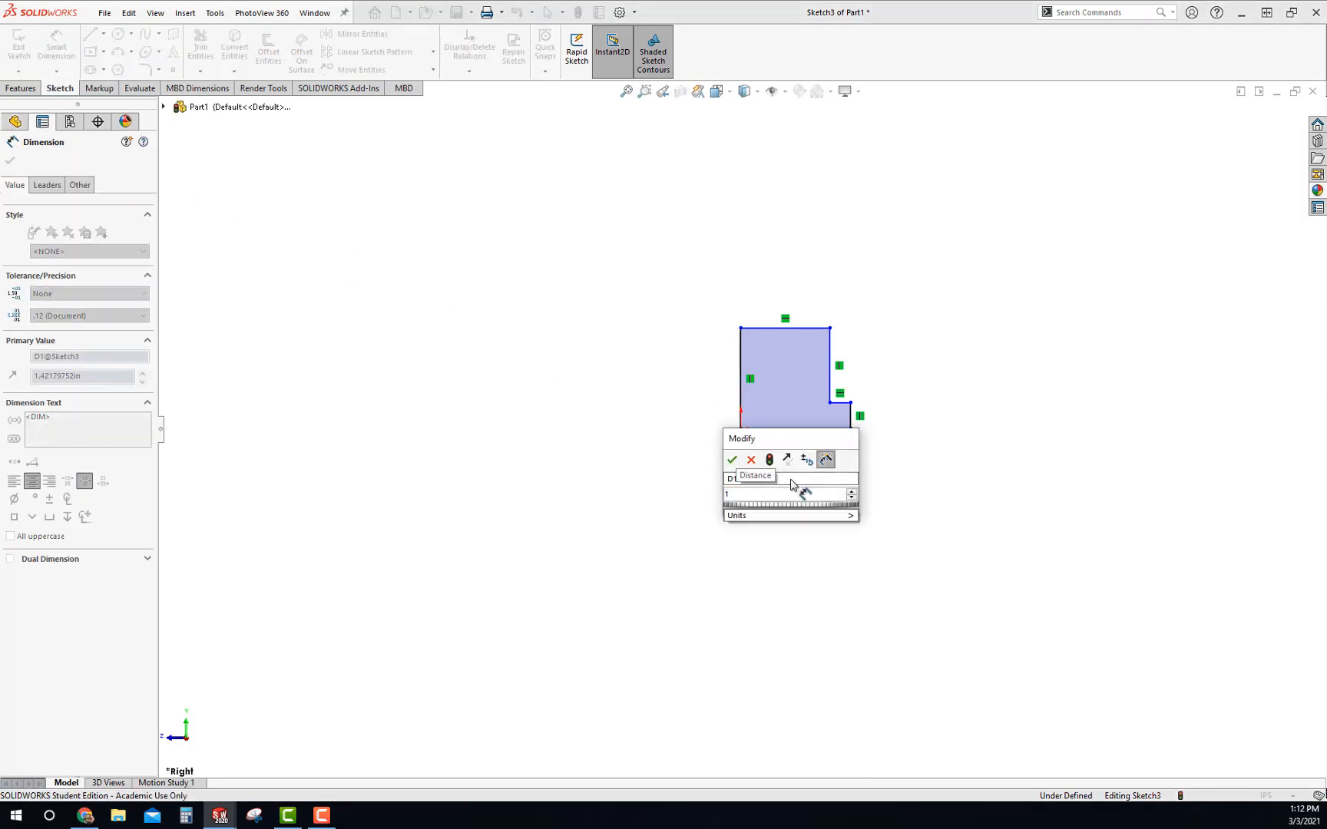
left_click(731, 459)
type(".75")
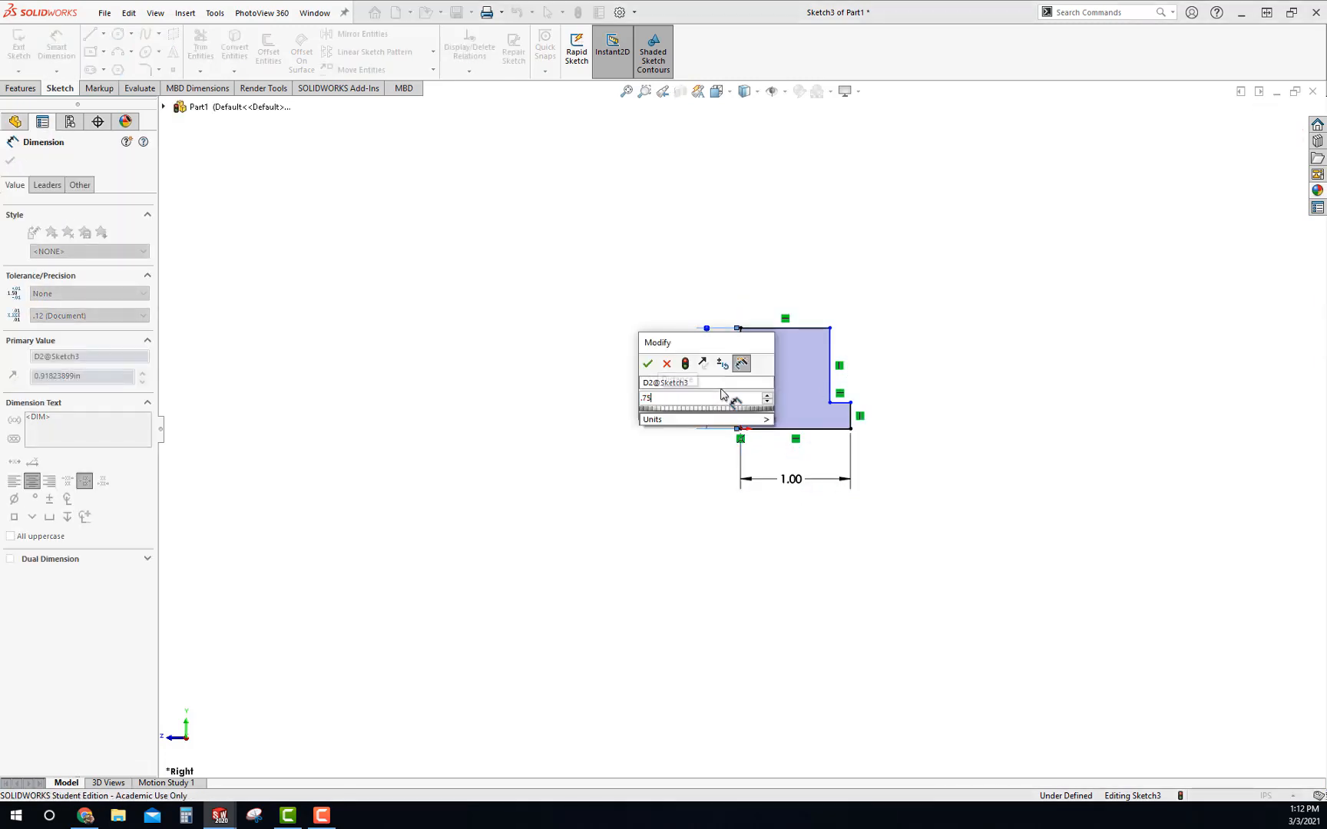
left_click(648, 364)
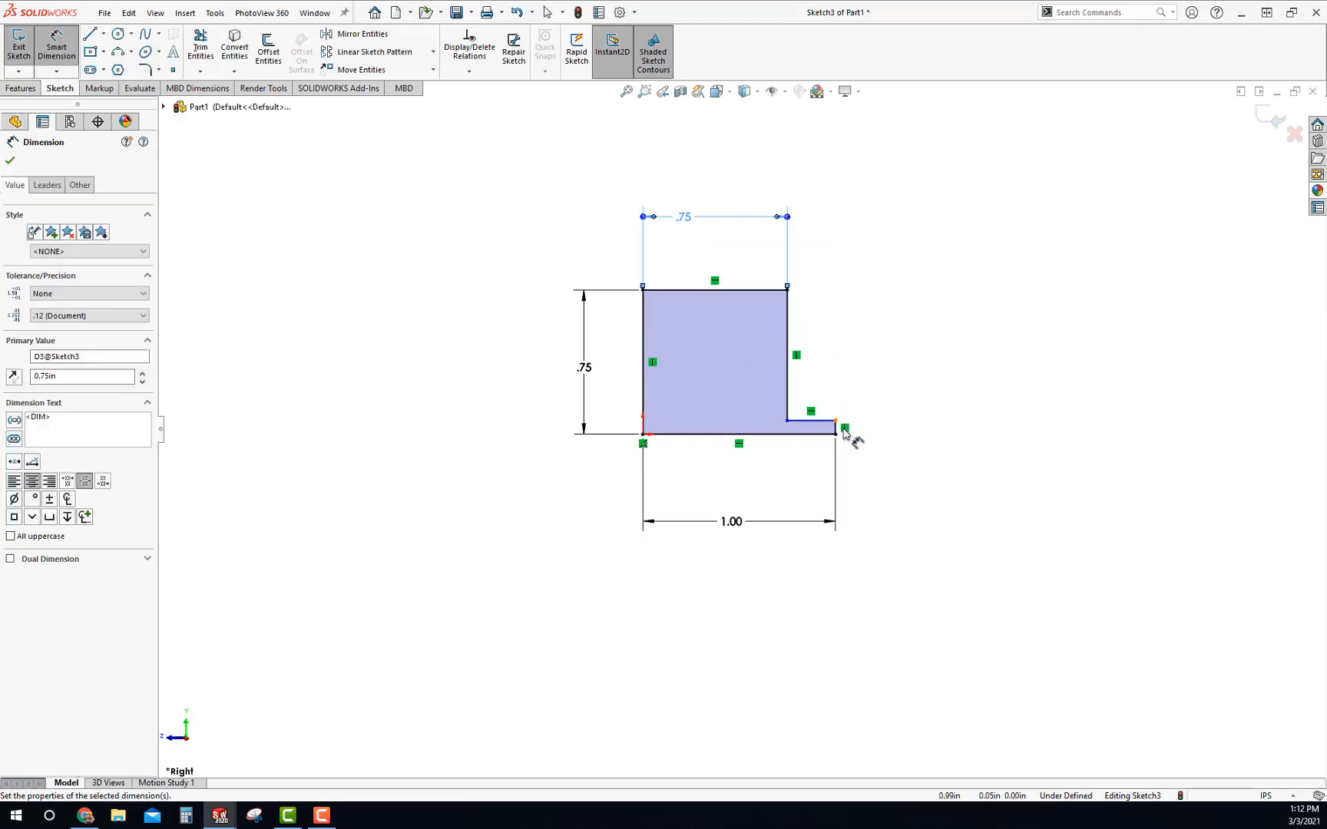
left_click(9, 162)
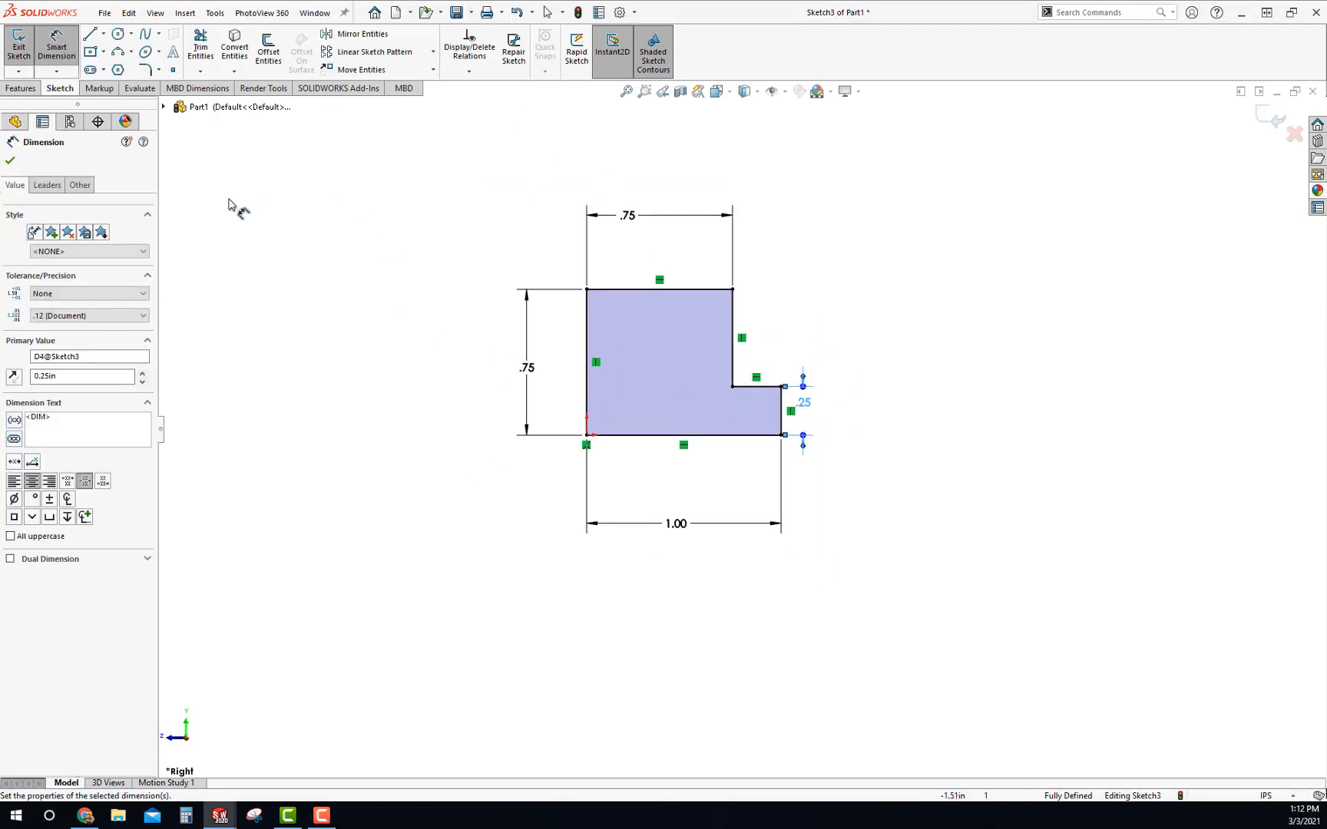
- Round the profile's tall outer corner with a 0.20 in sketch fillet
left_click(118, 69)
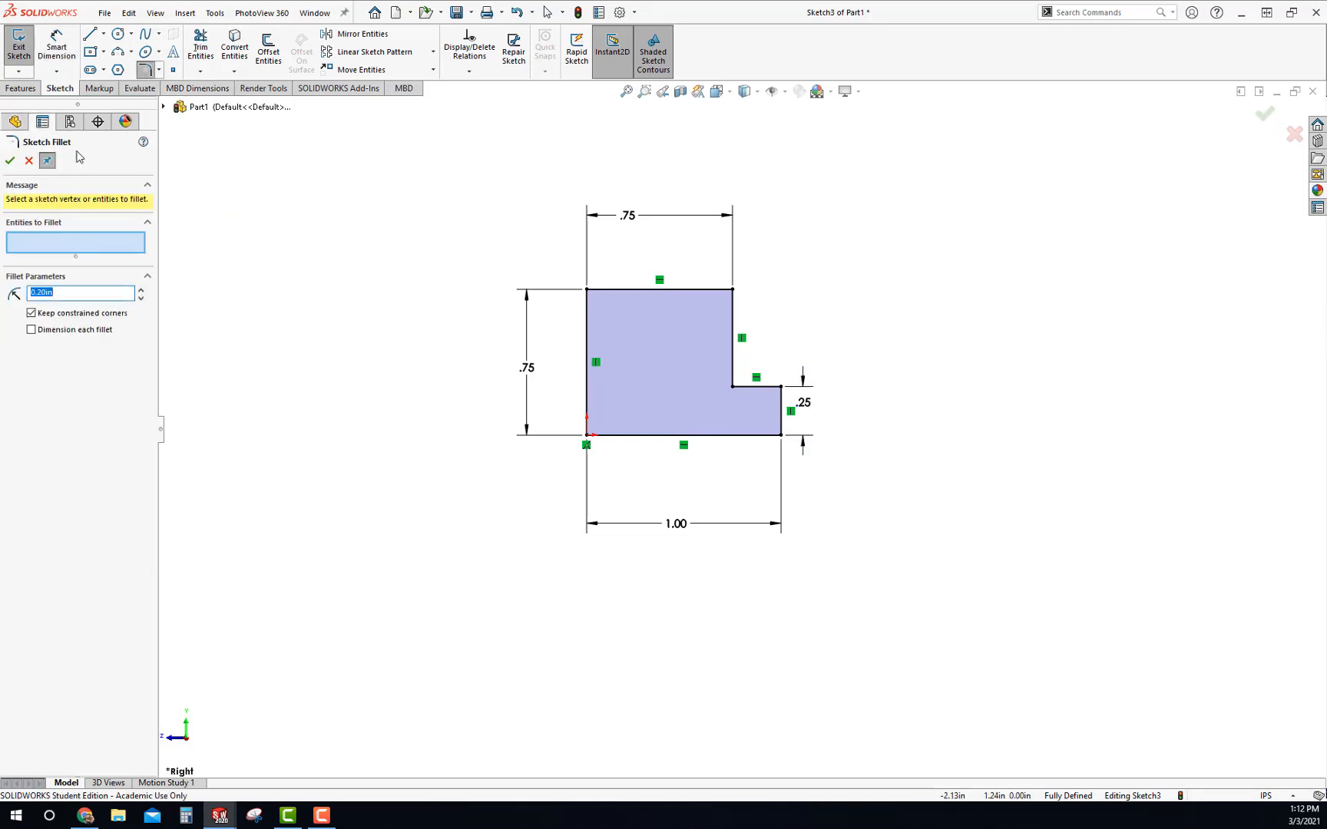
mouse_move(550, 305)
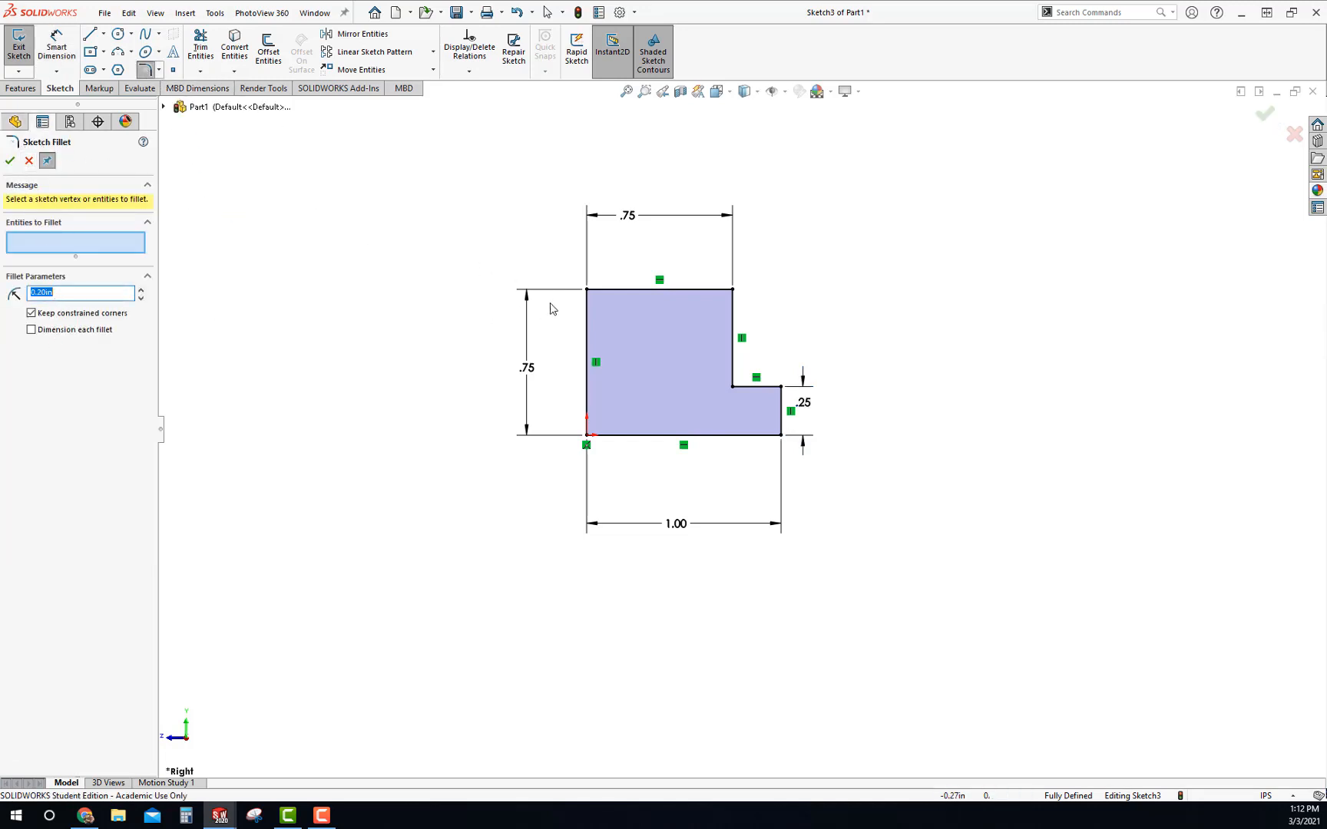
left_click(596, 304)
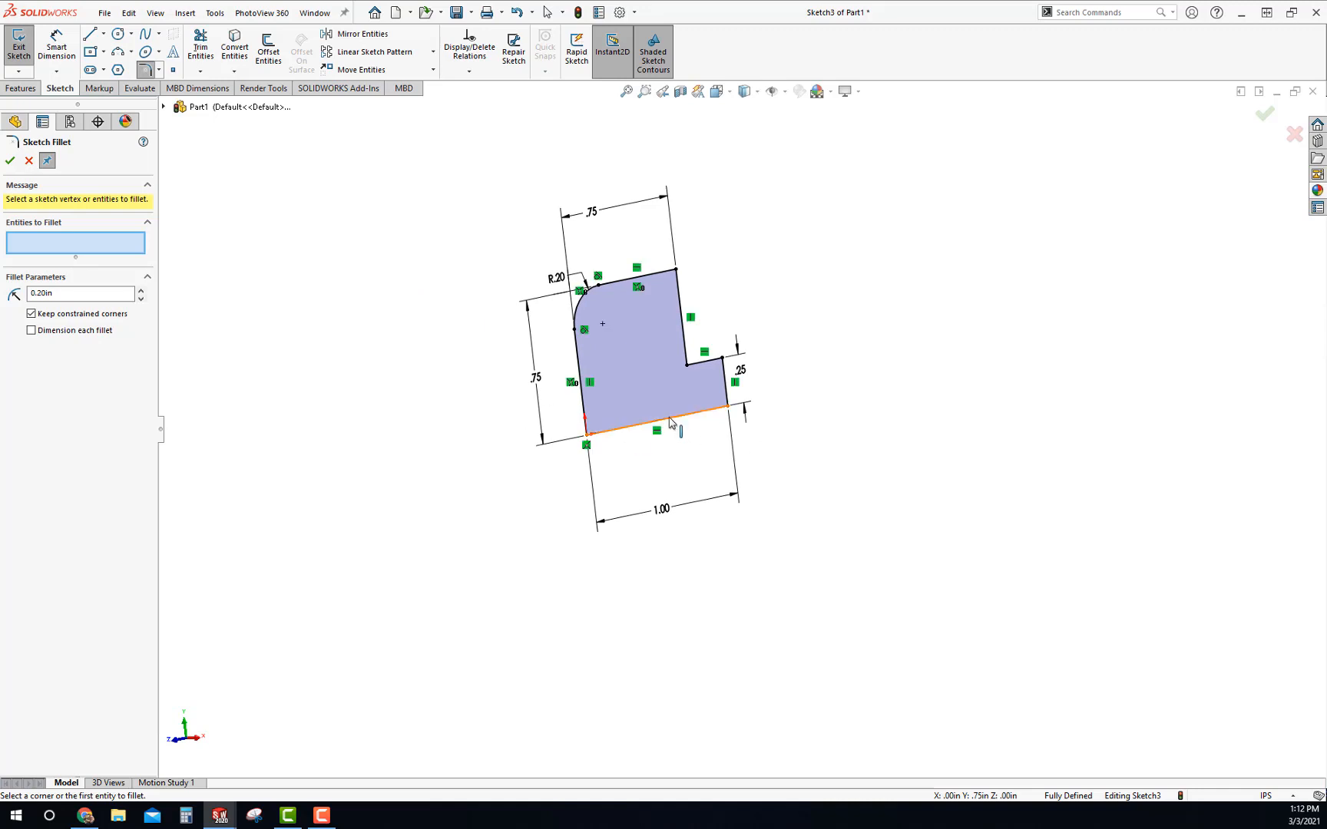
mouse_move(671, 425)
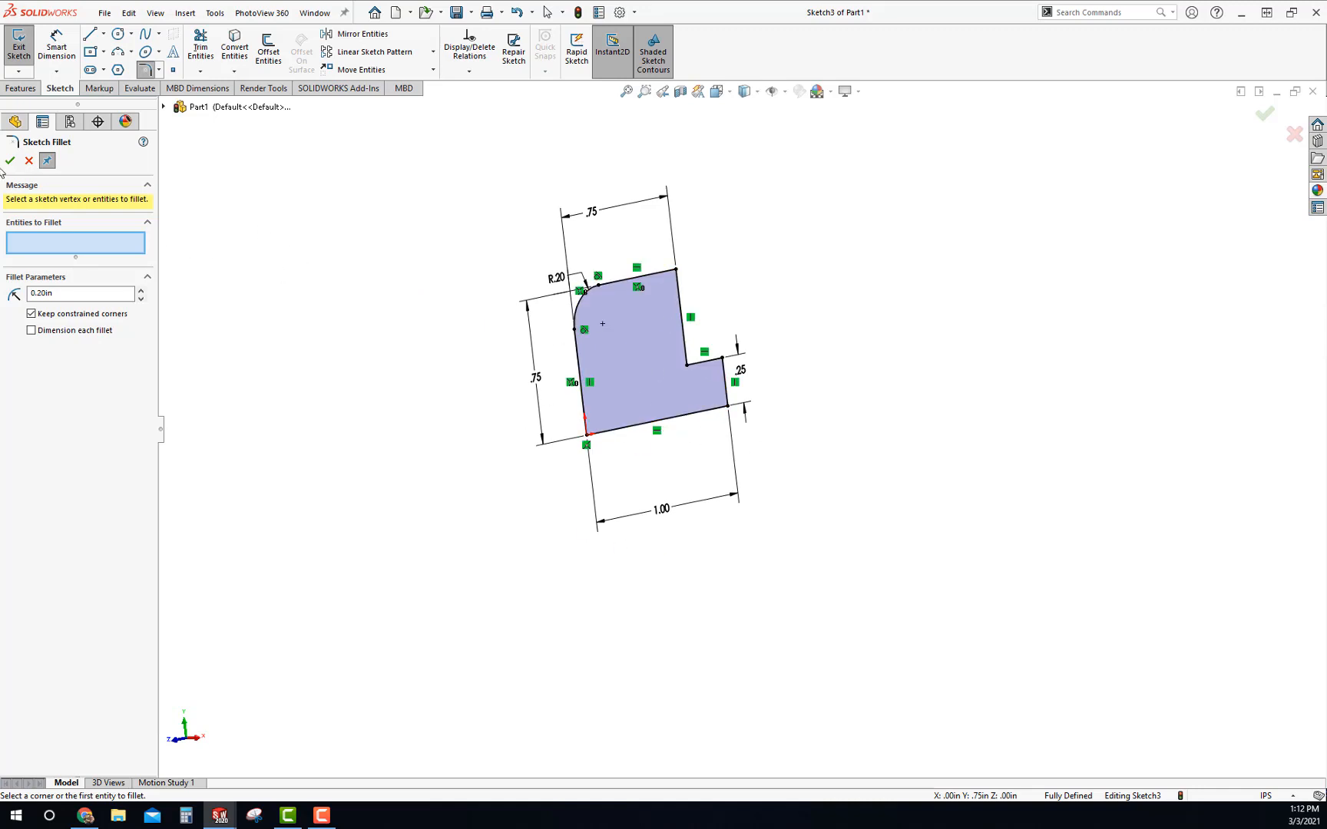
left_click(10, 160)
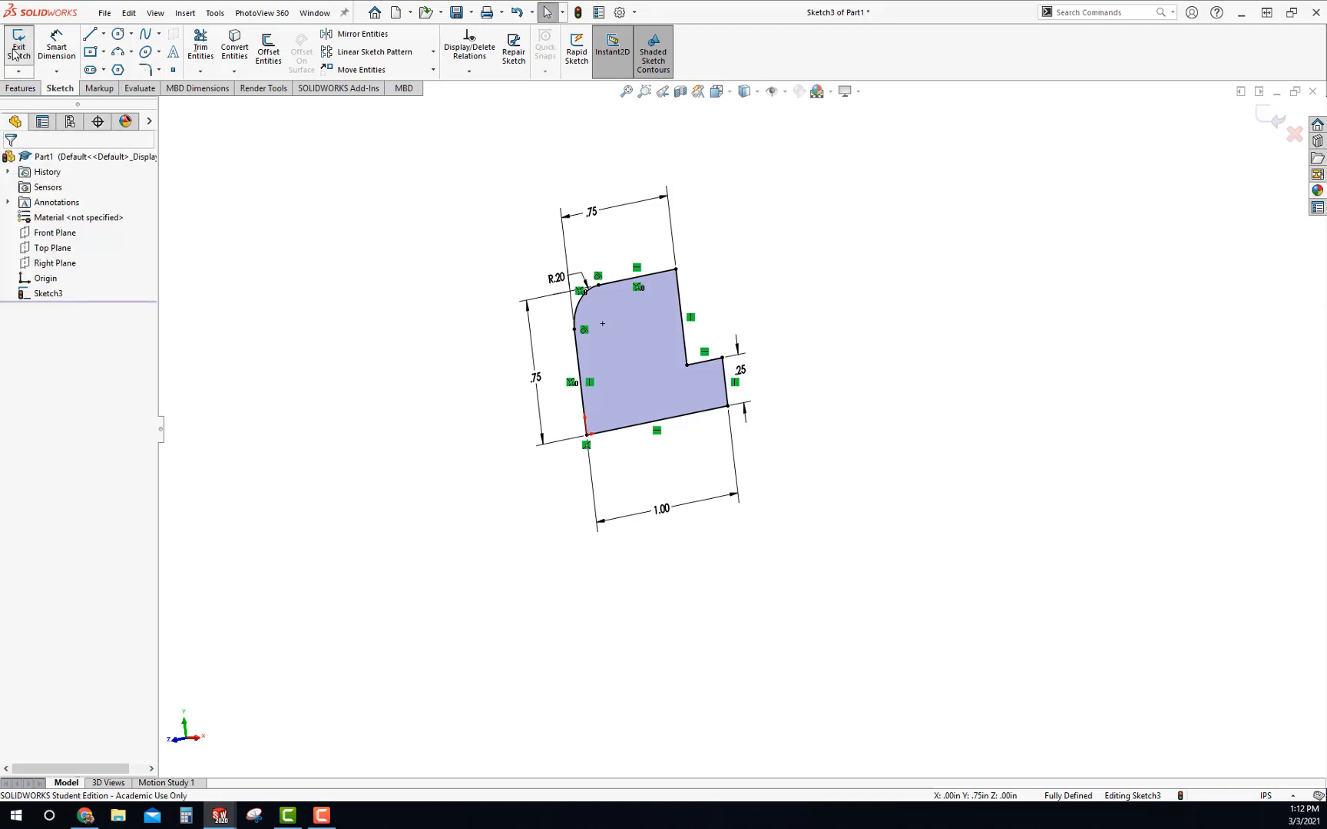
- Revolve the filleted profile 360° about its bottom line into the solid knob body
left_click(19, 45)
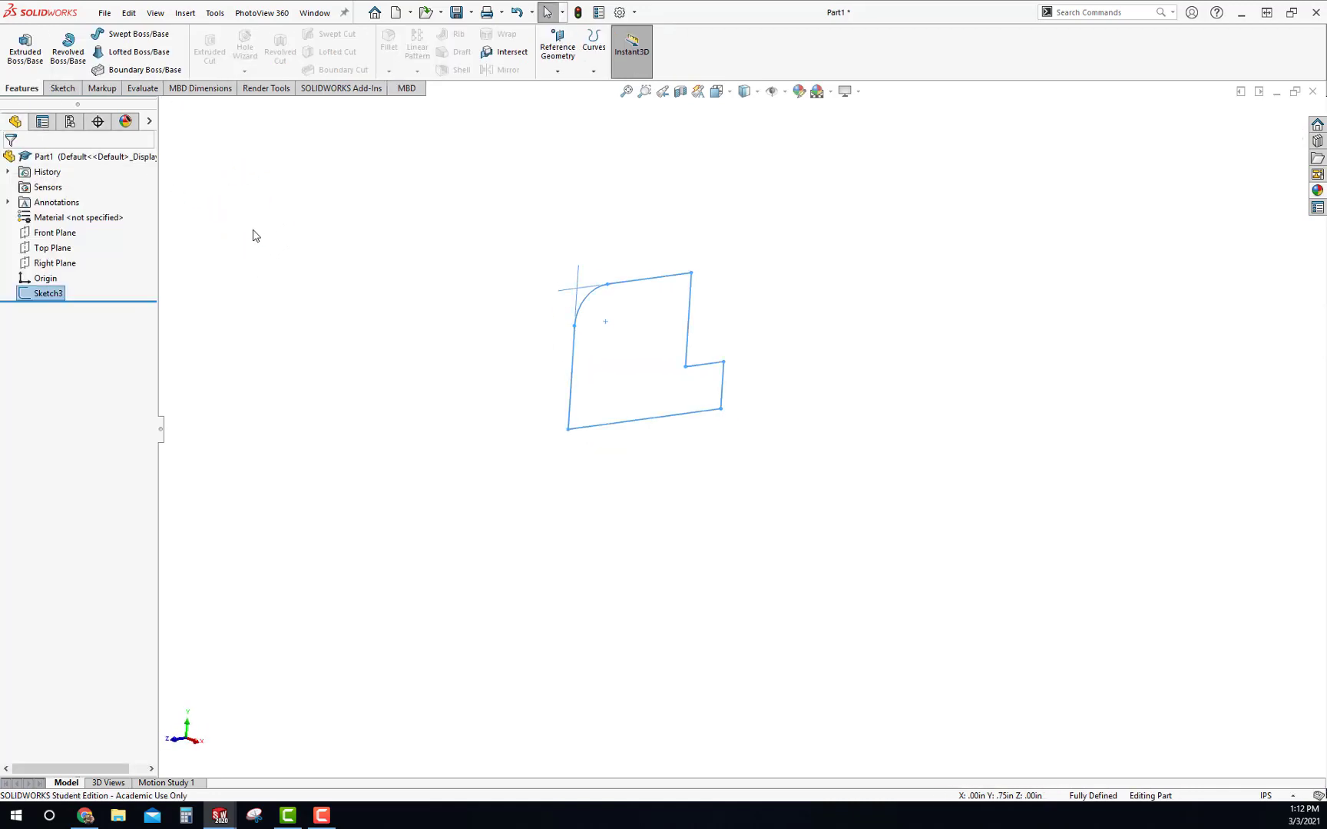
left_click(67, 47)
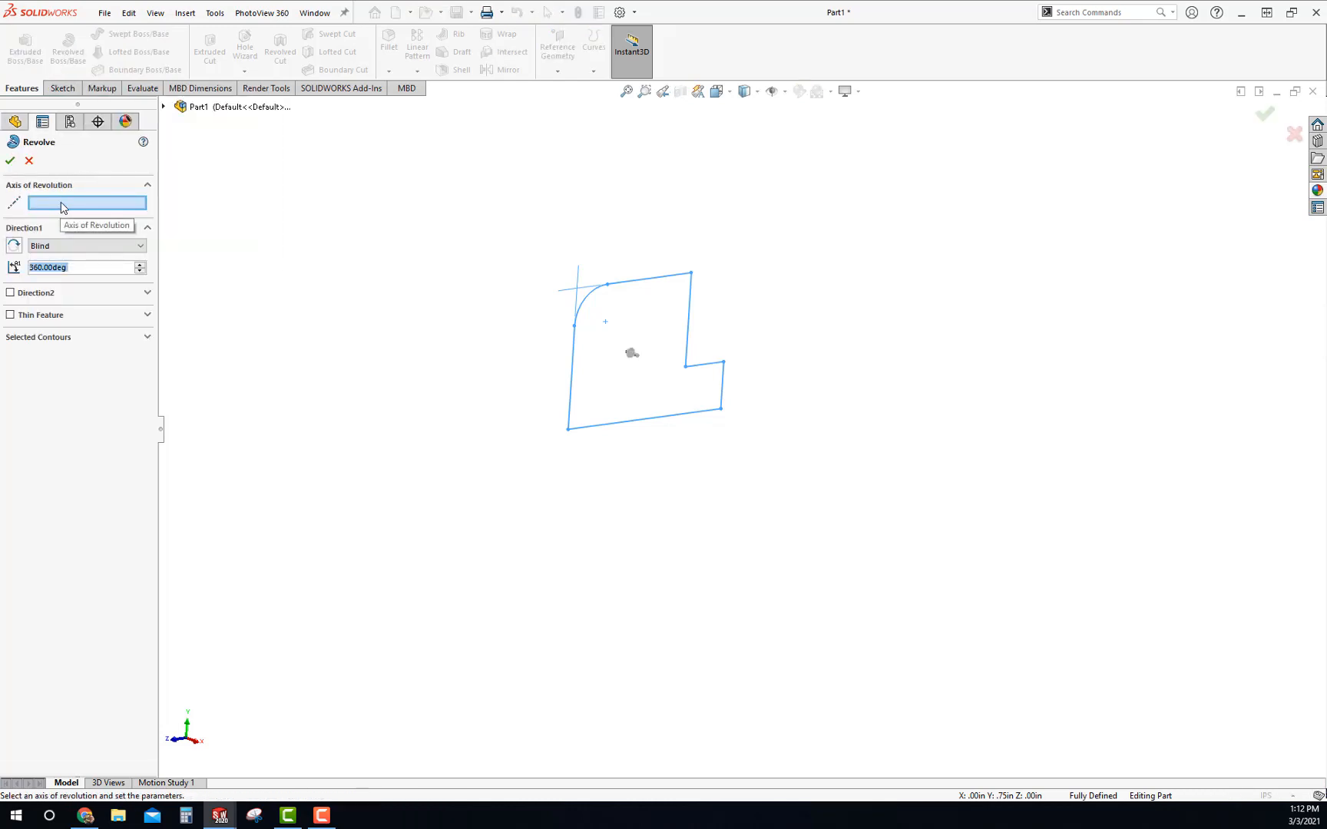
mouse_move(629, 430)
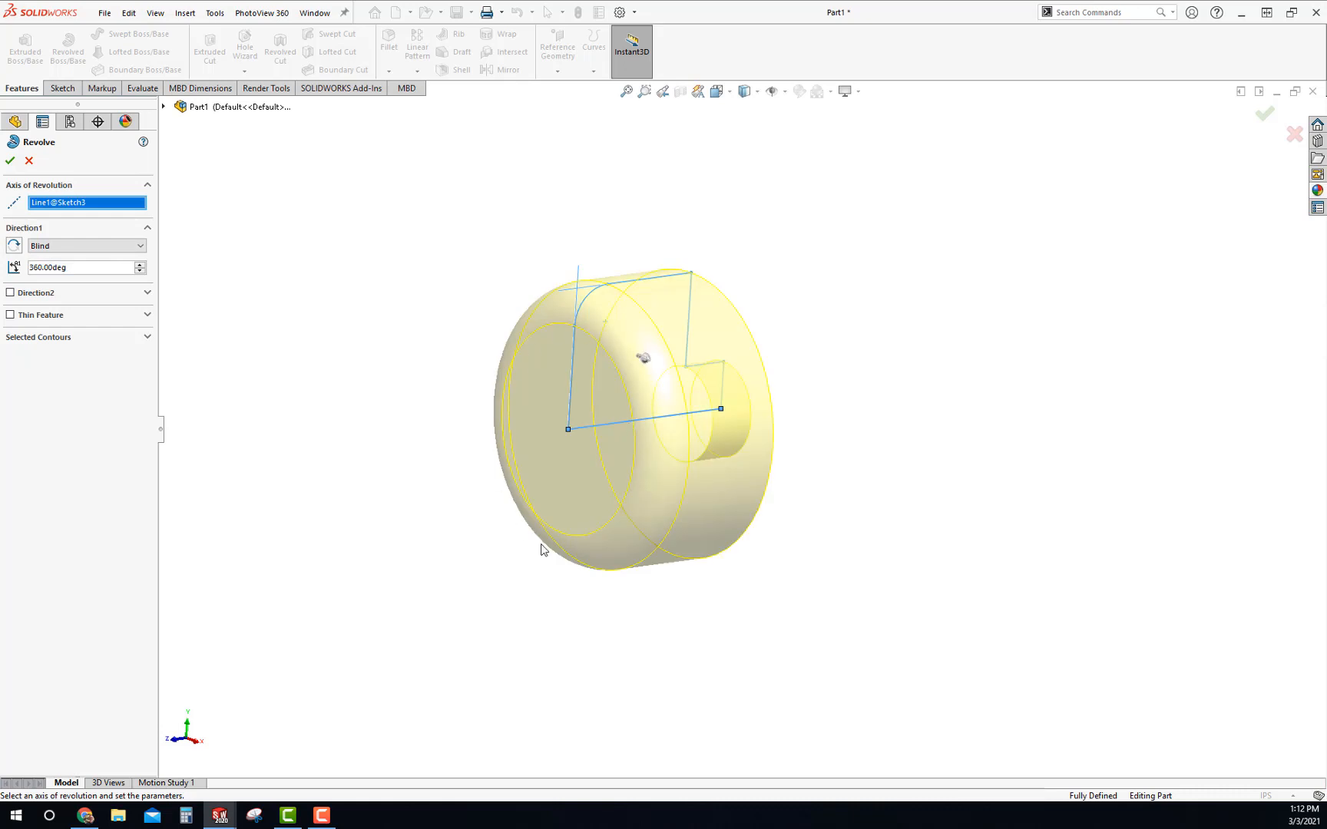
mouse_move(562, 494)
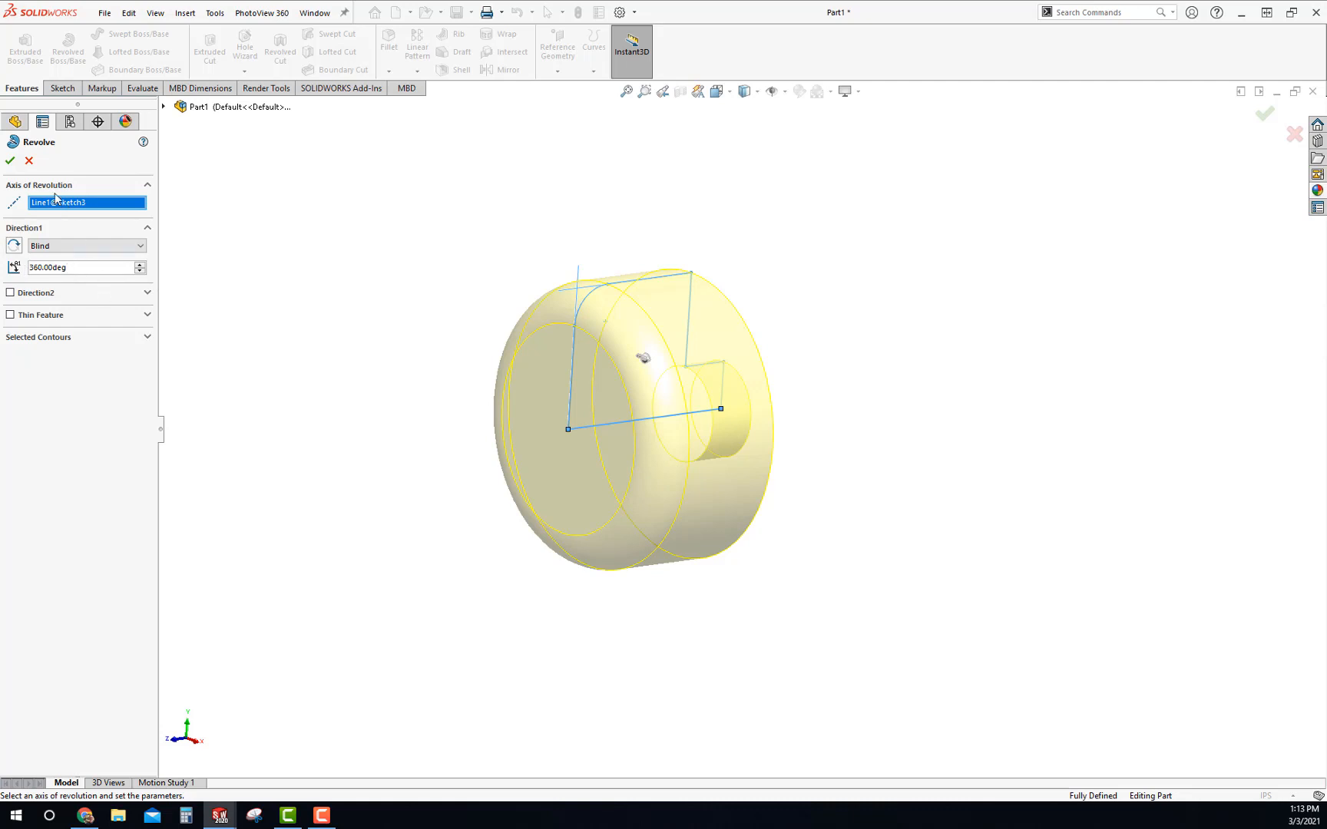
left_click(9, 161)
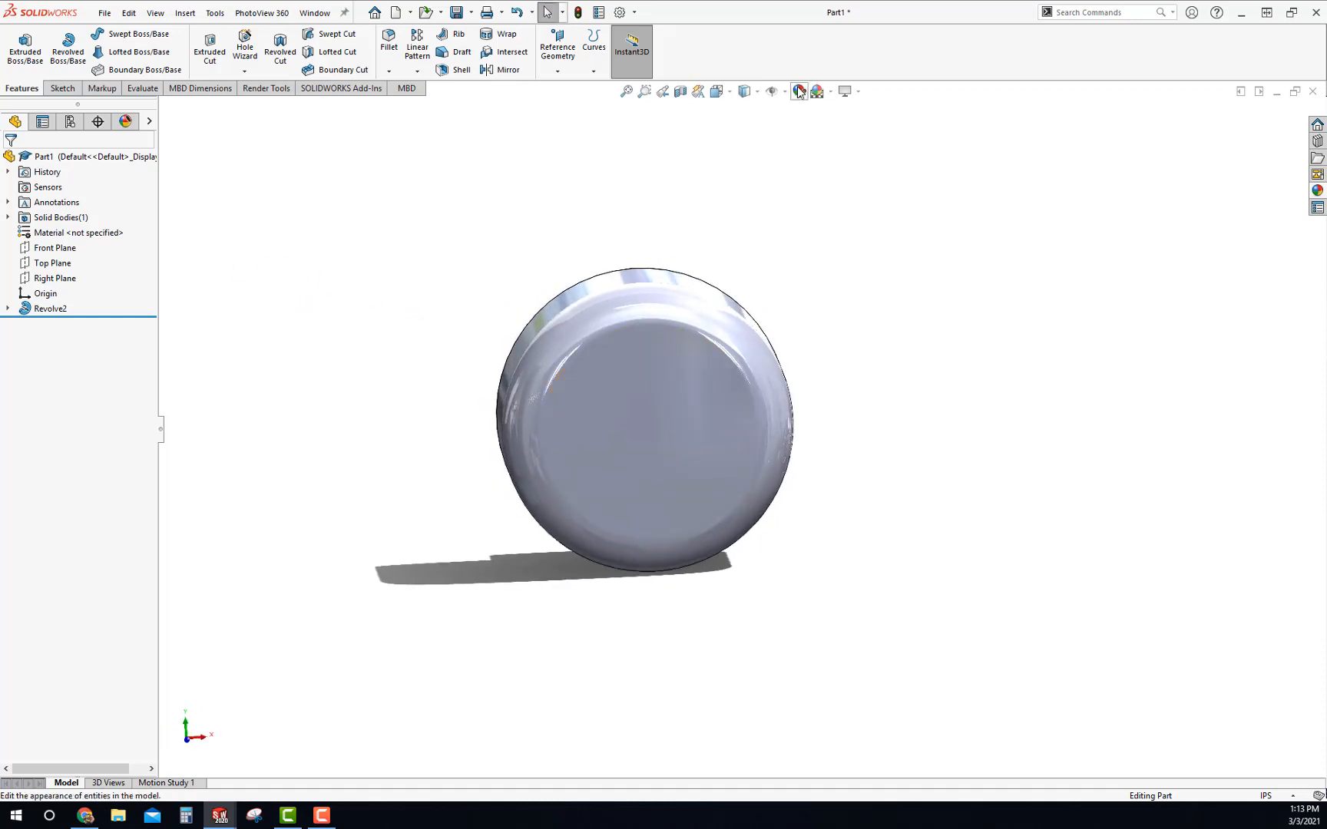
mouse_move(465, 300)
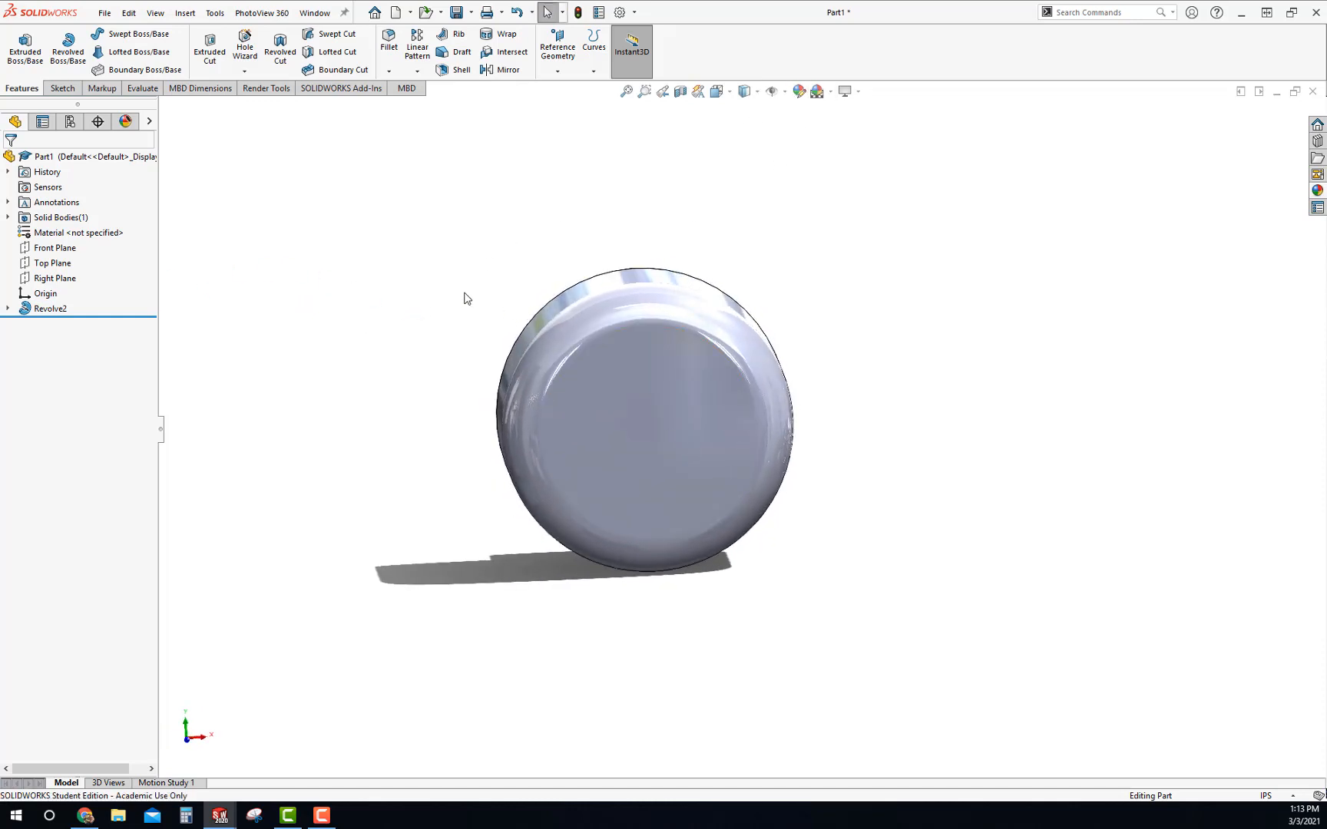
- Sketch a small circle centred on the outer rim of the knob's flat front face
left_click(623, 397)
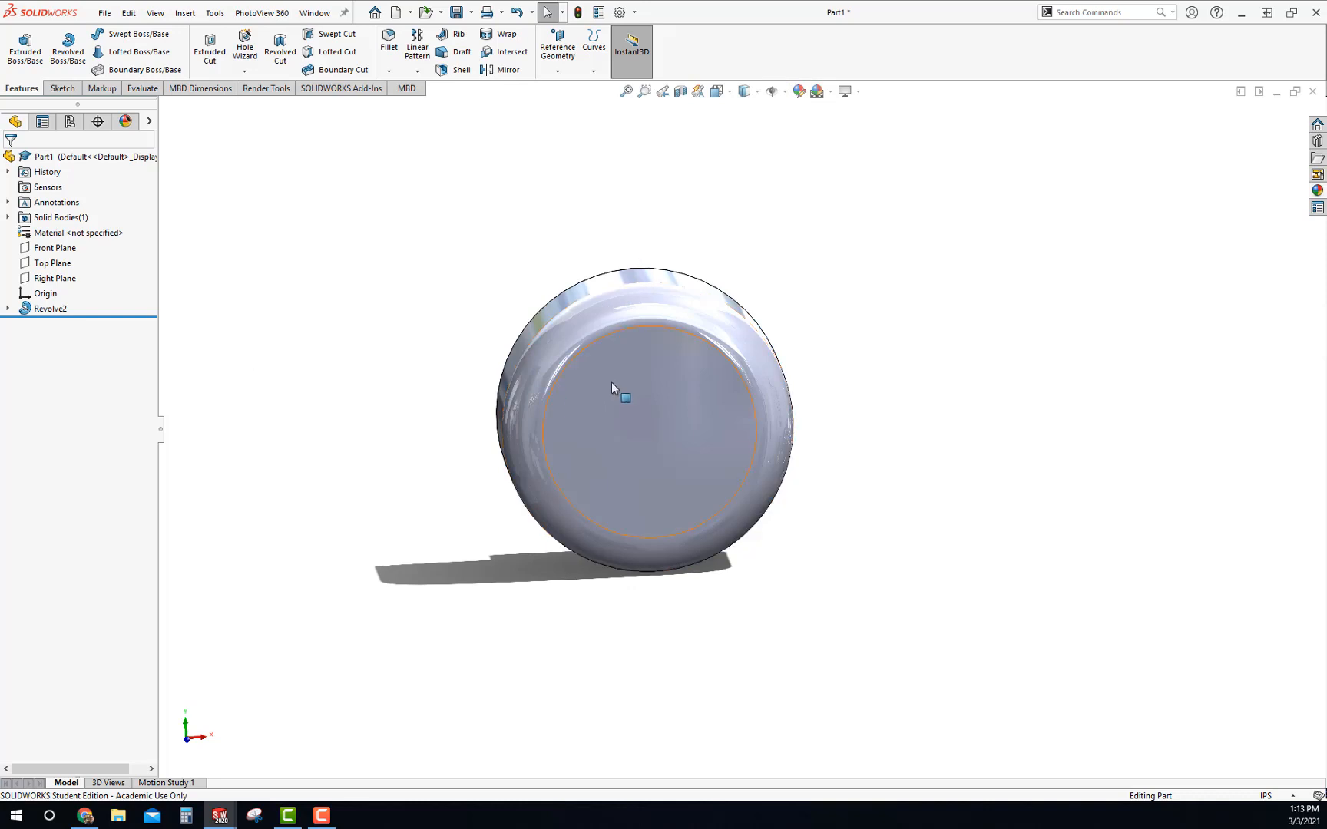
left_click(626, 400)
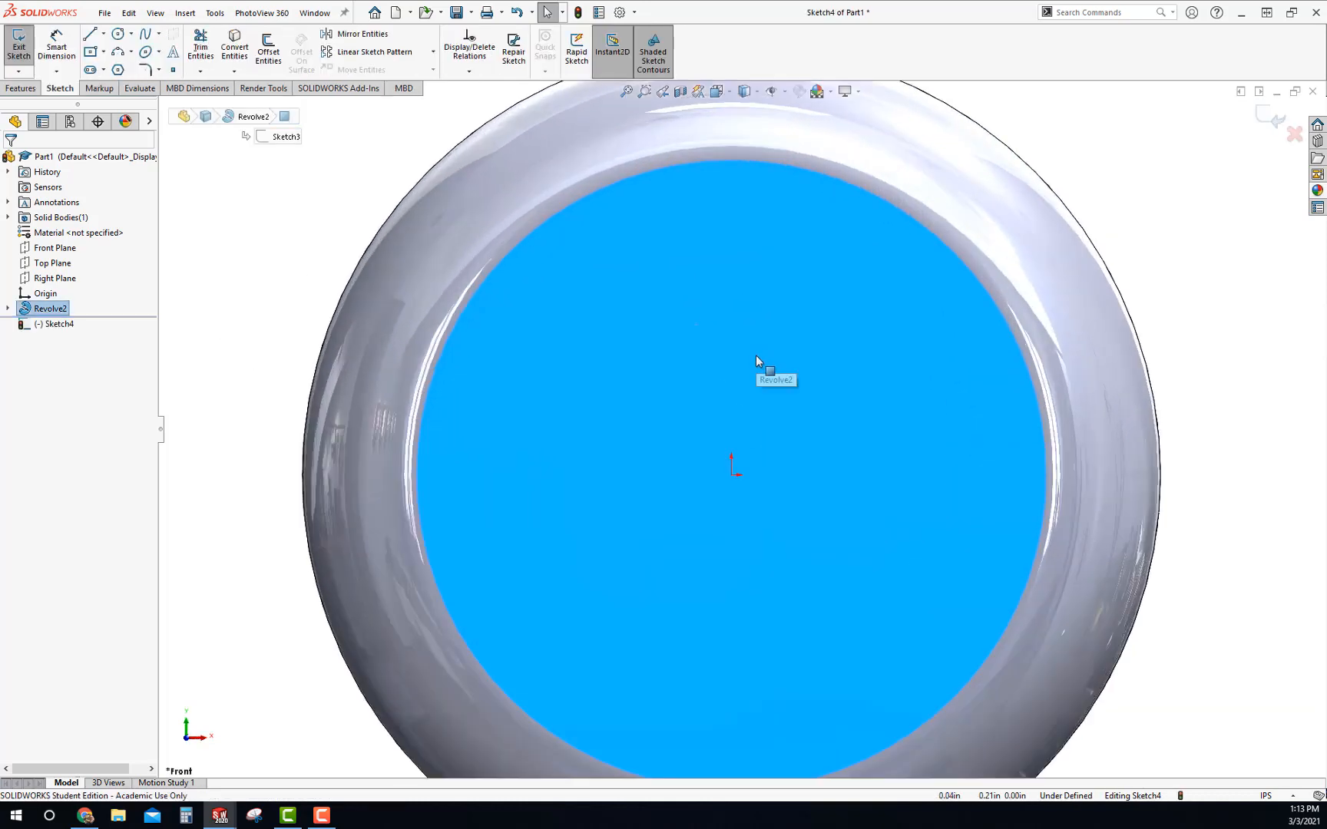
left_click(115, 32)
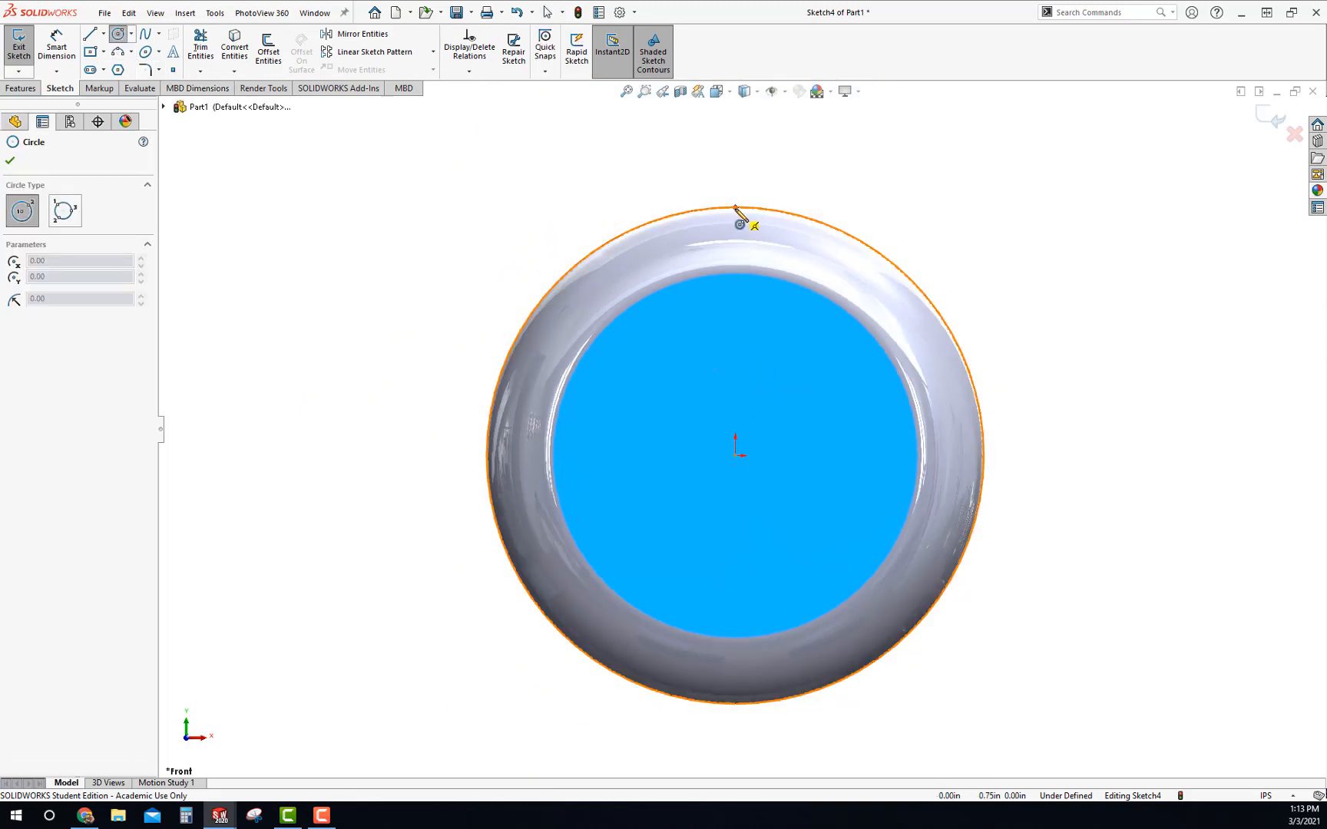
left_click(735, 206)
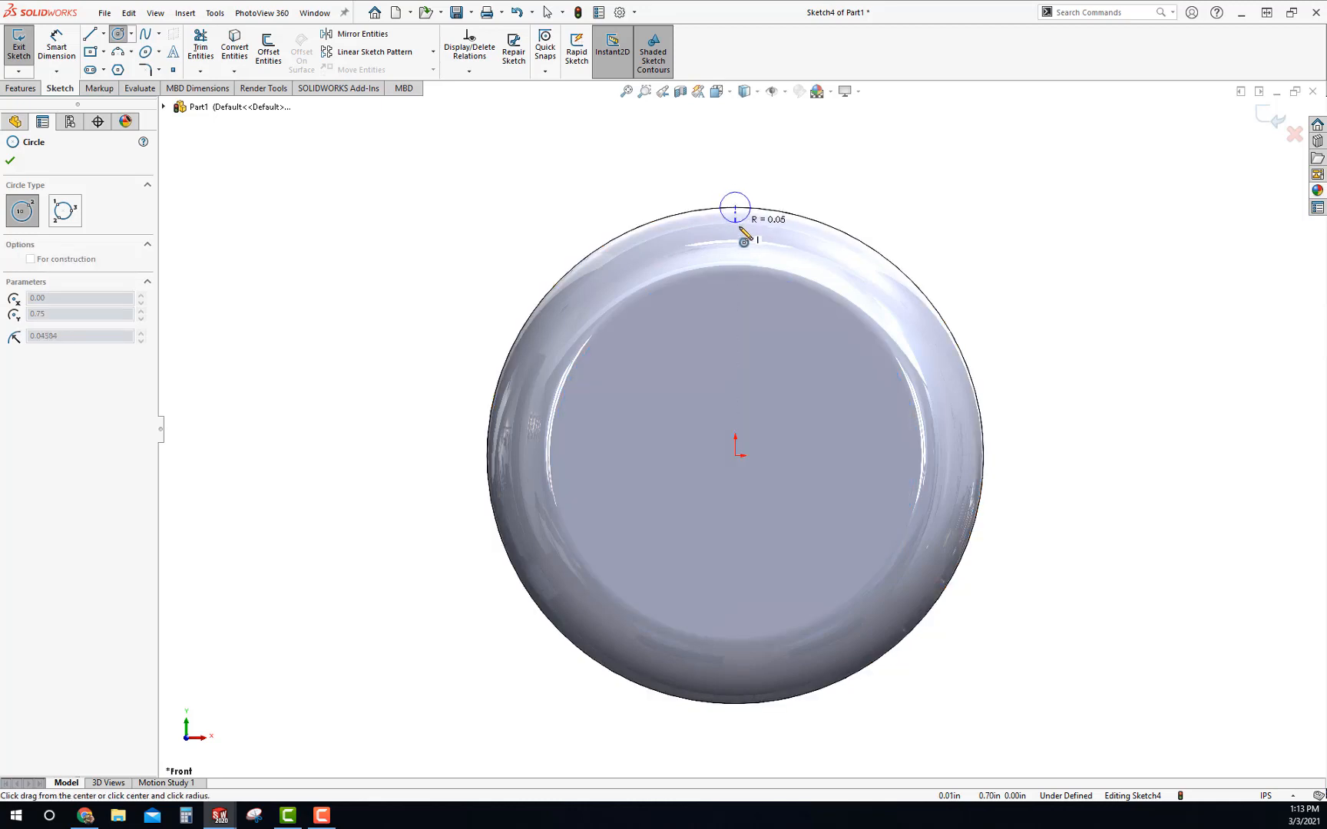
left_click(734, 207)
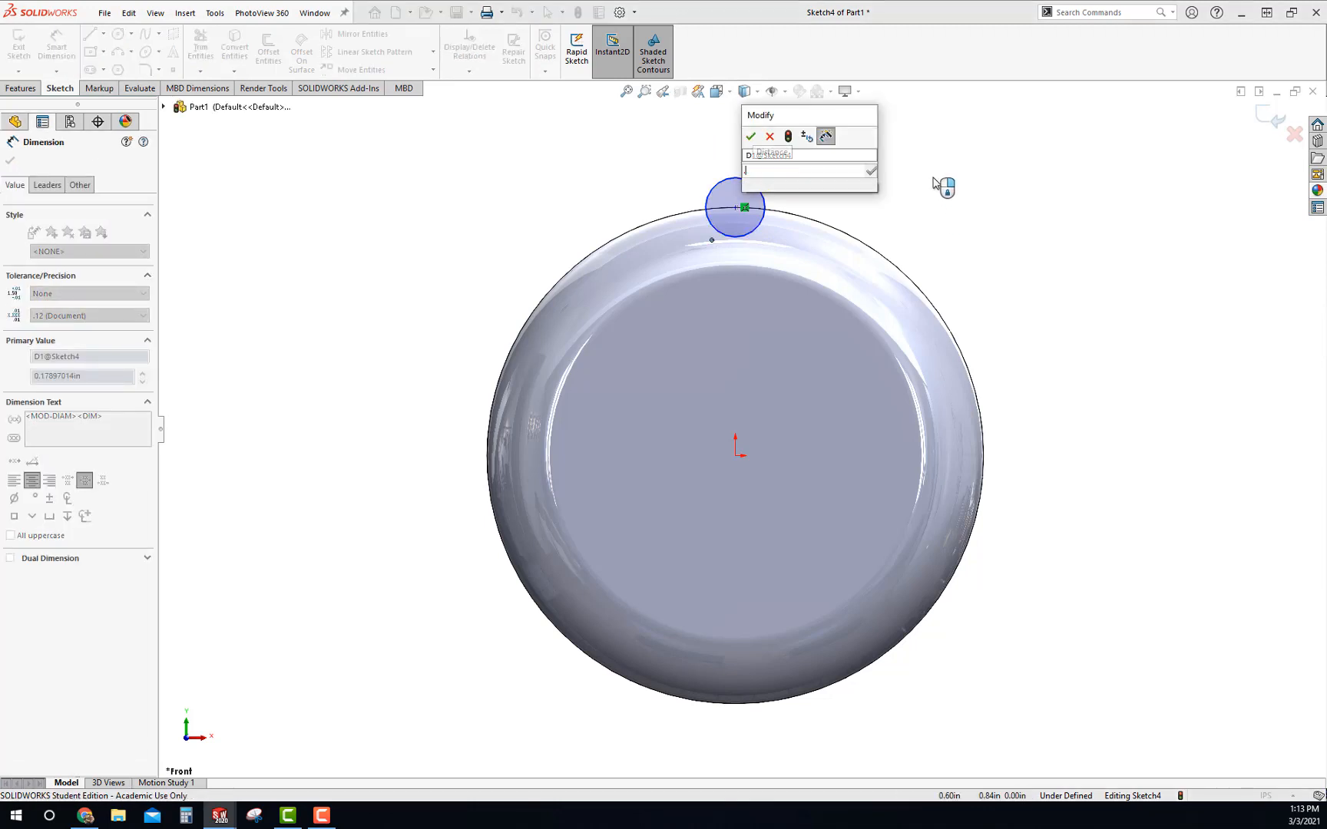
- Dimension the rim circle to Ø0.18 in and select it for patterning
left_click(750, 136)
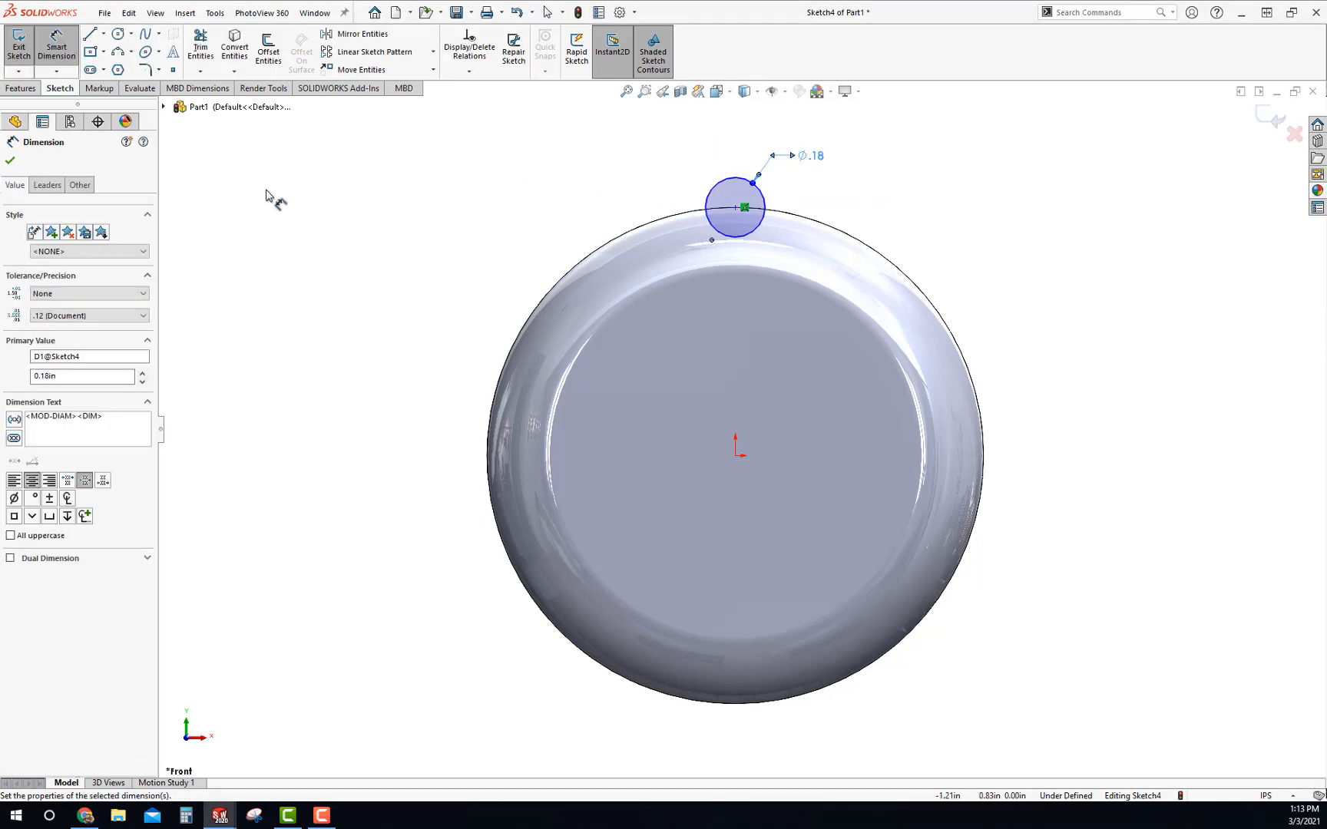
left_click(9, 162)
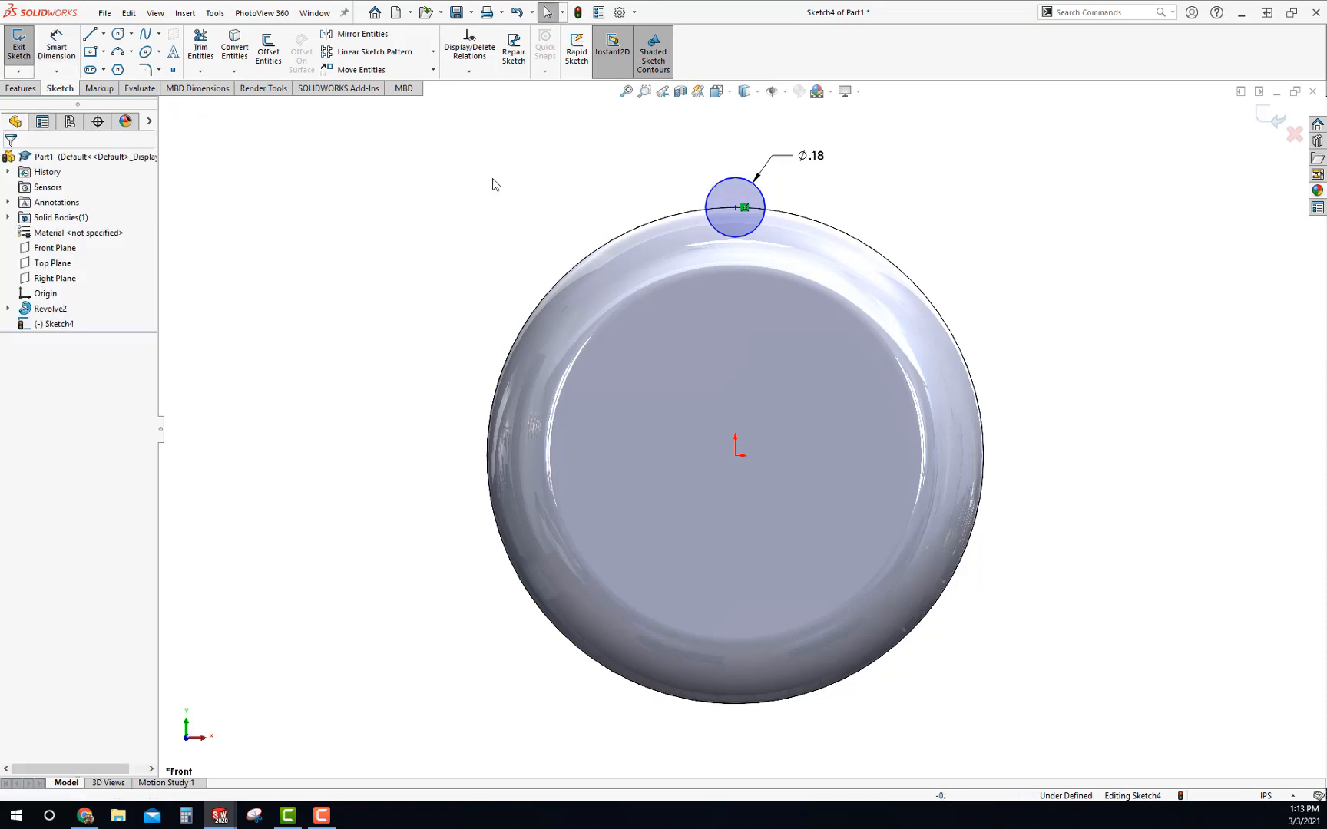
left_click(734, 207)
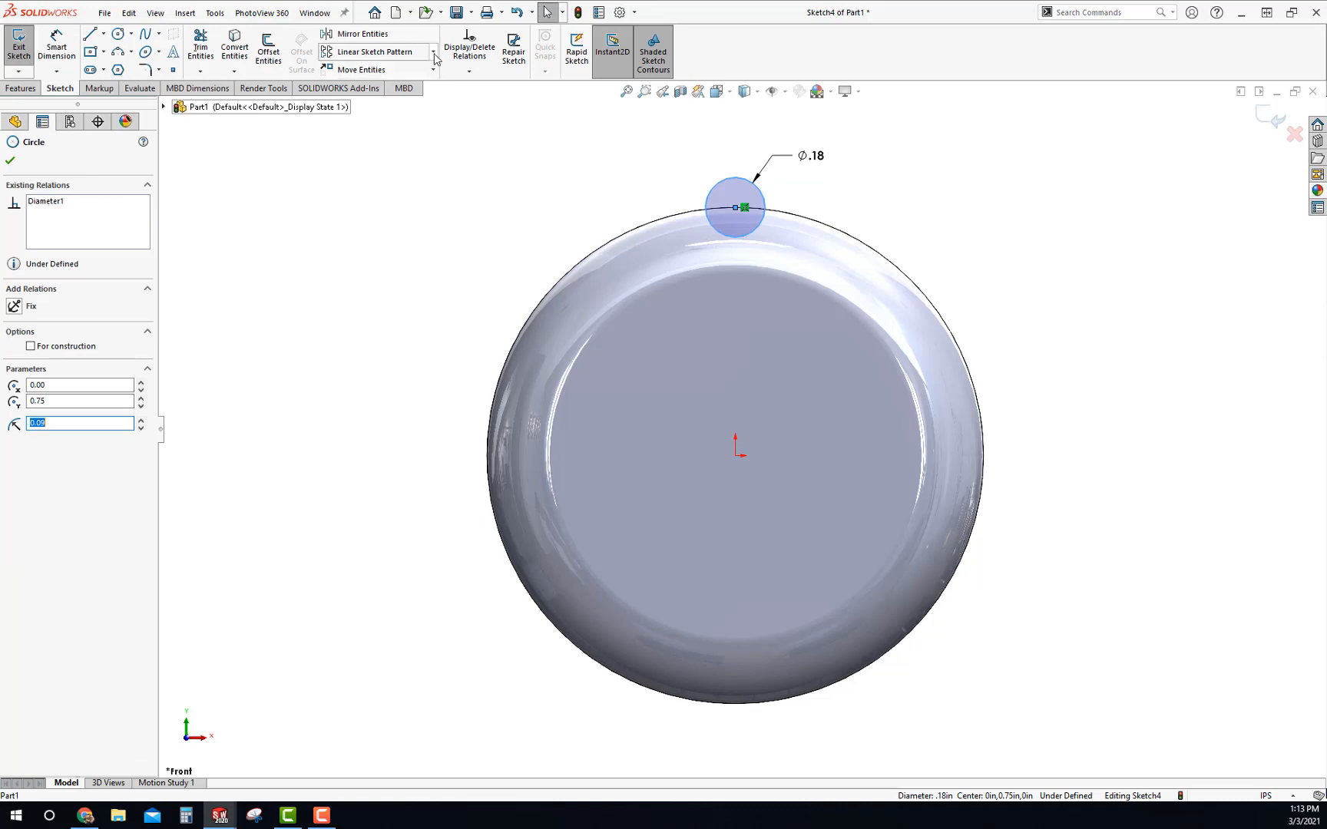
- Circular-pattern the Ø.18 circle to 17 equally spaced instances over 360° around the origin
left_click(435, 56)
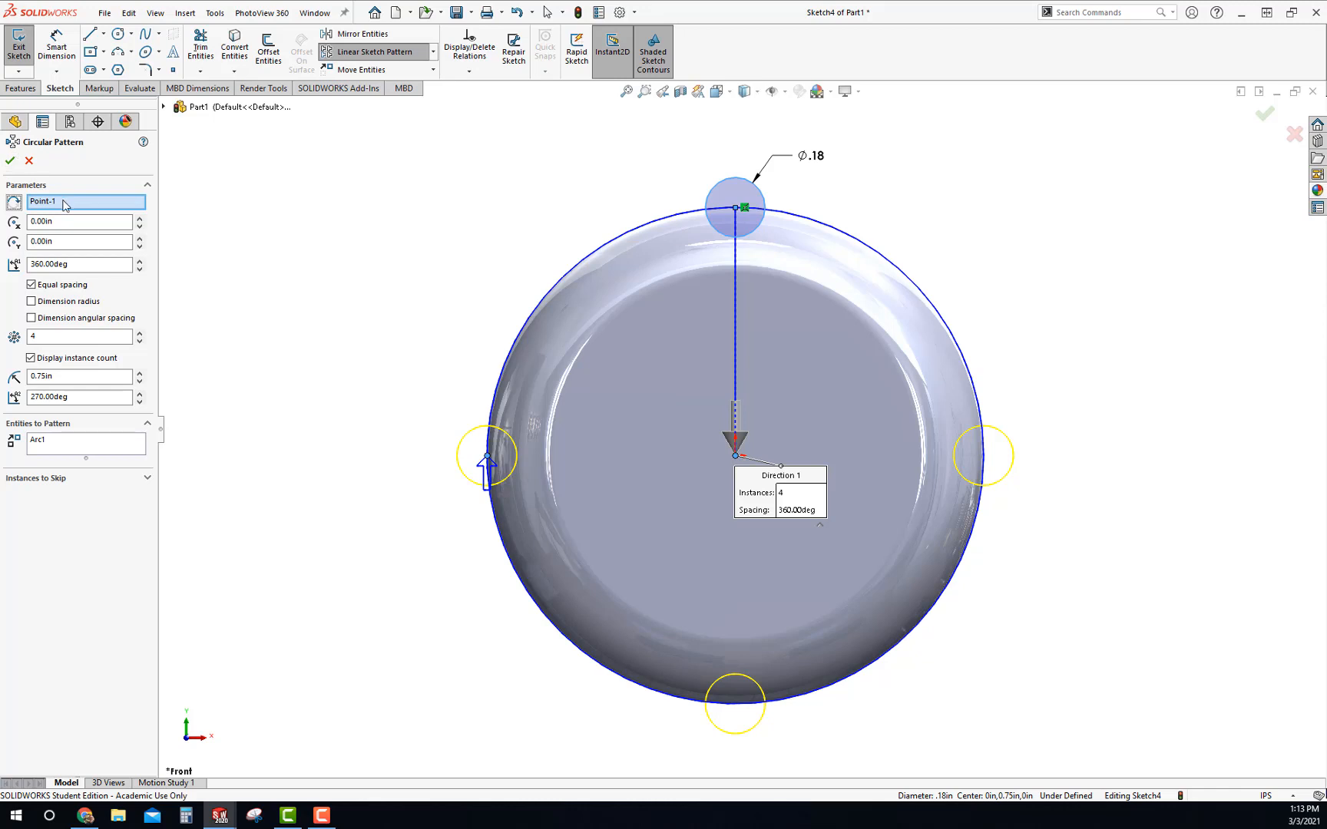
mouse_move(668, 440)
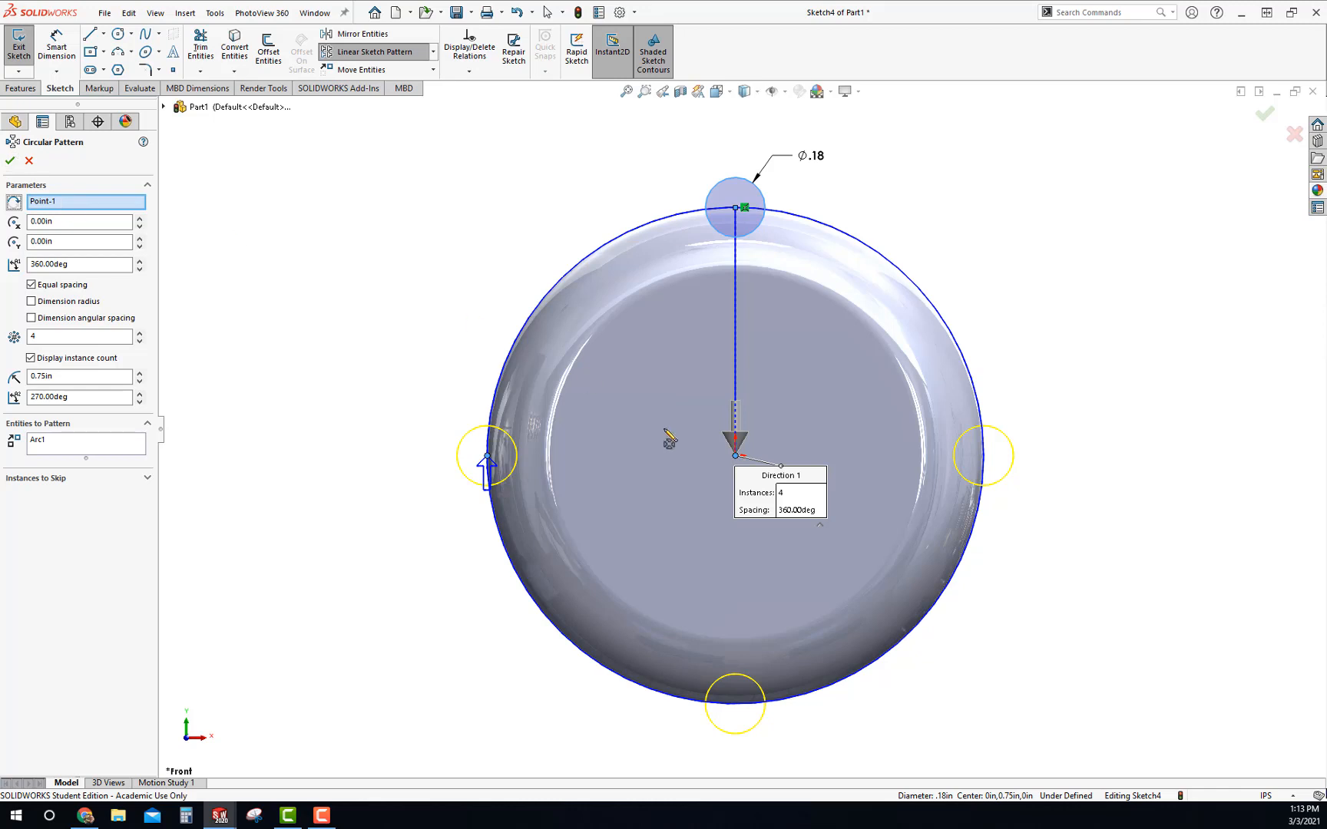
mouse_move(110, 296)
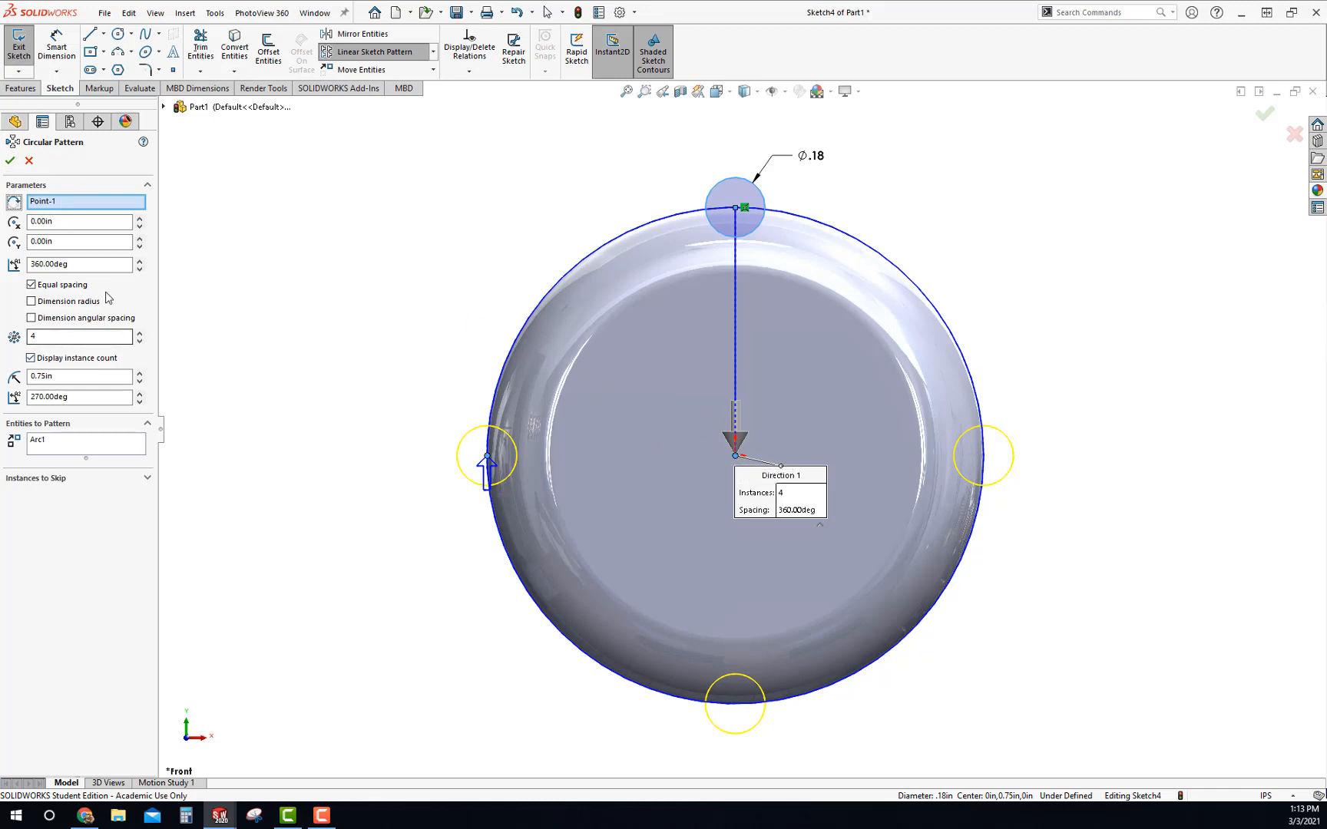
left_click(140, 333)
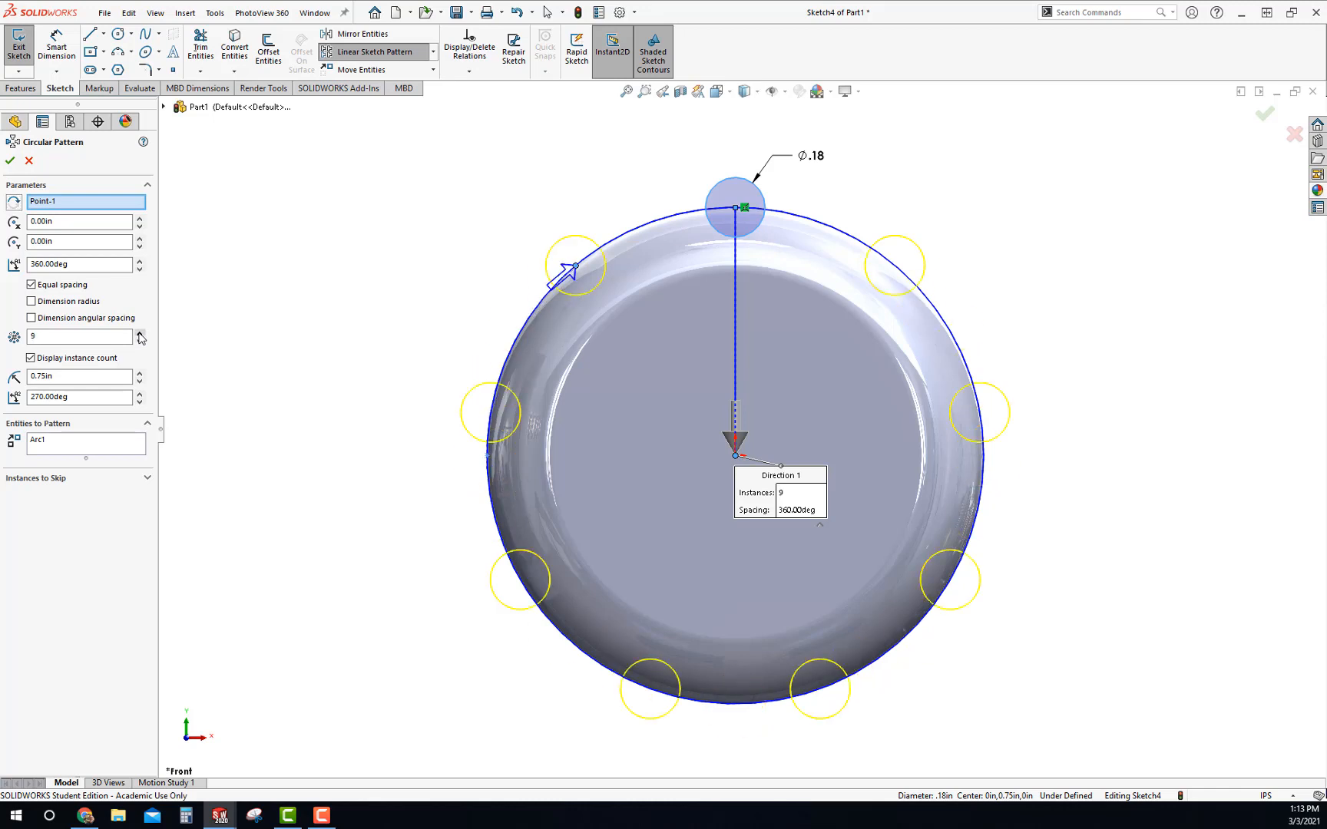
left_click(140, 334)
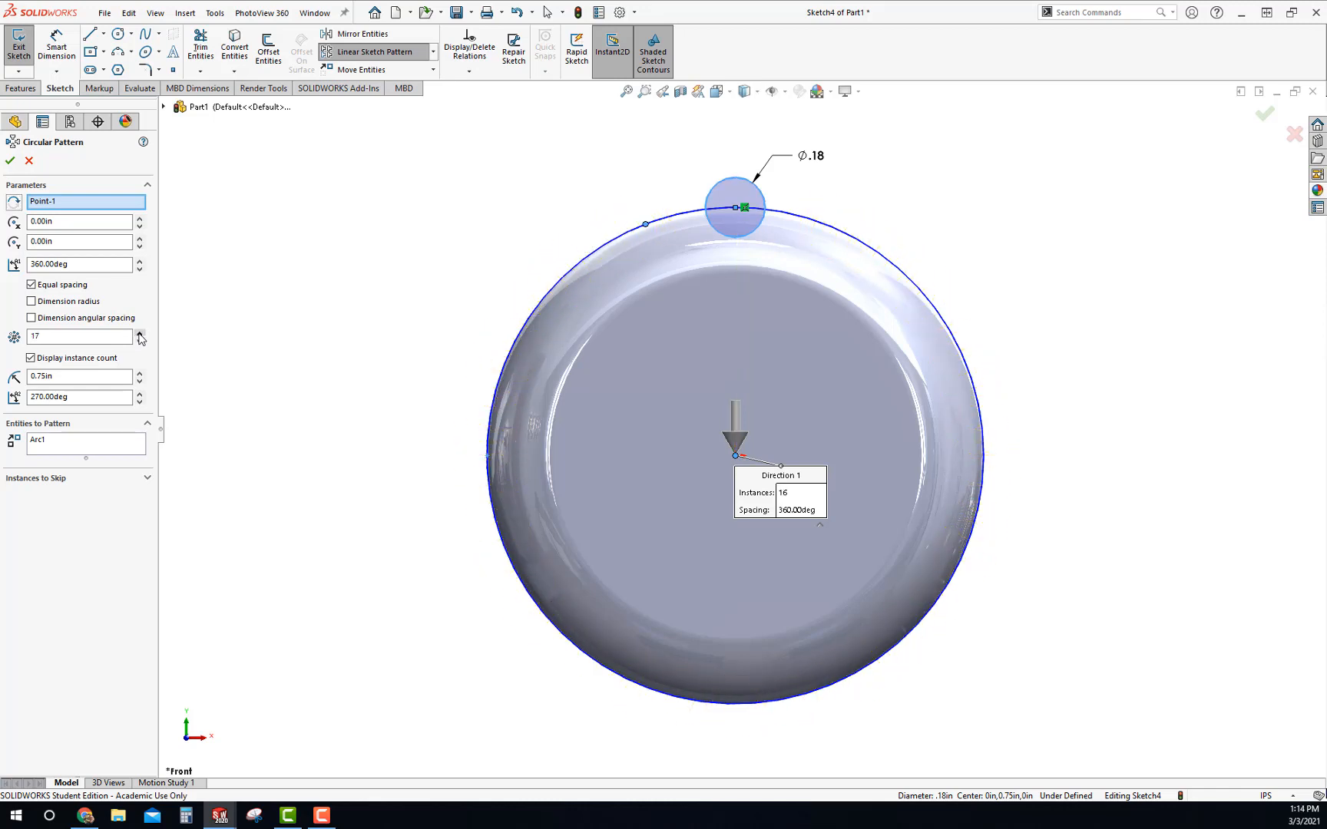
left_click(138, 330)
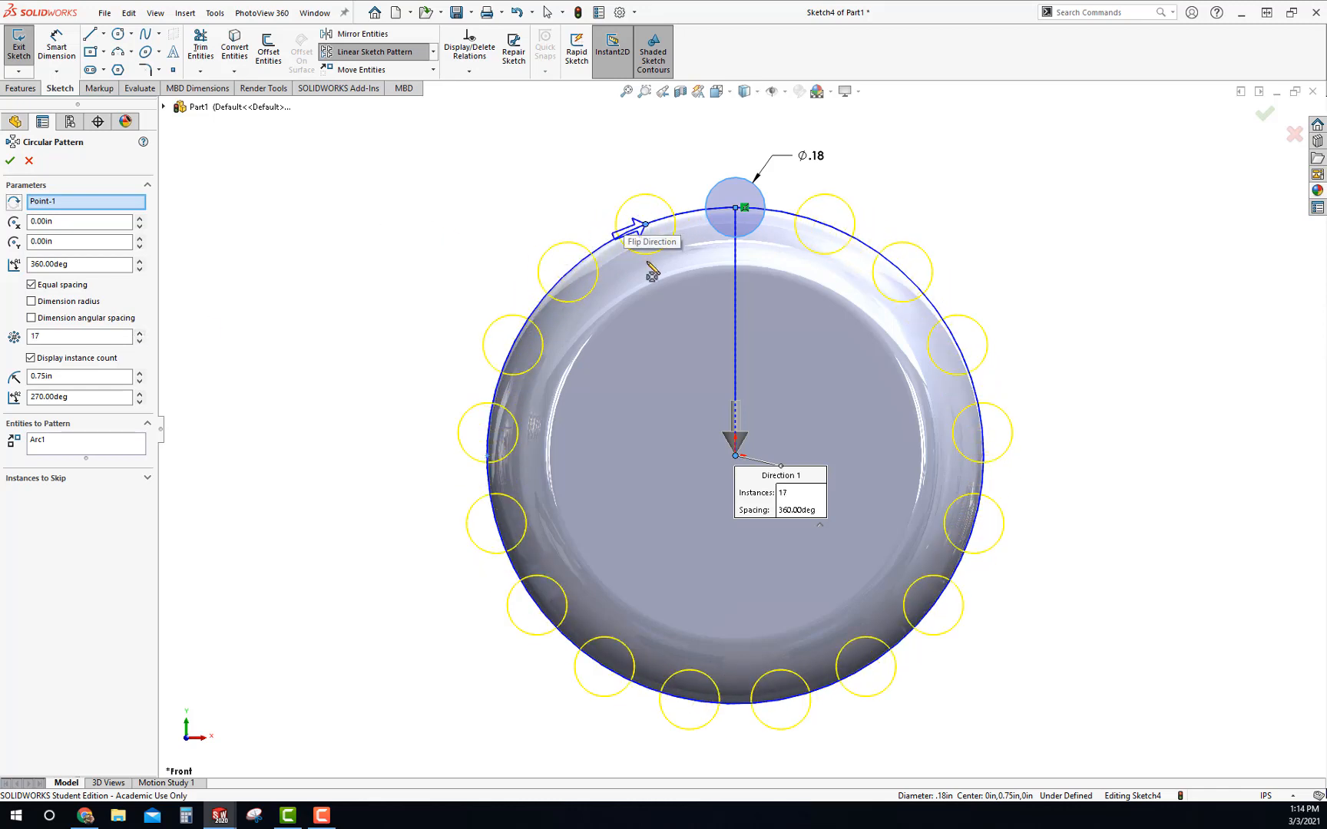
mouse_move(651, 237)
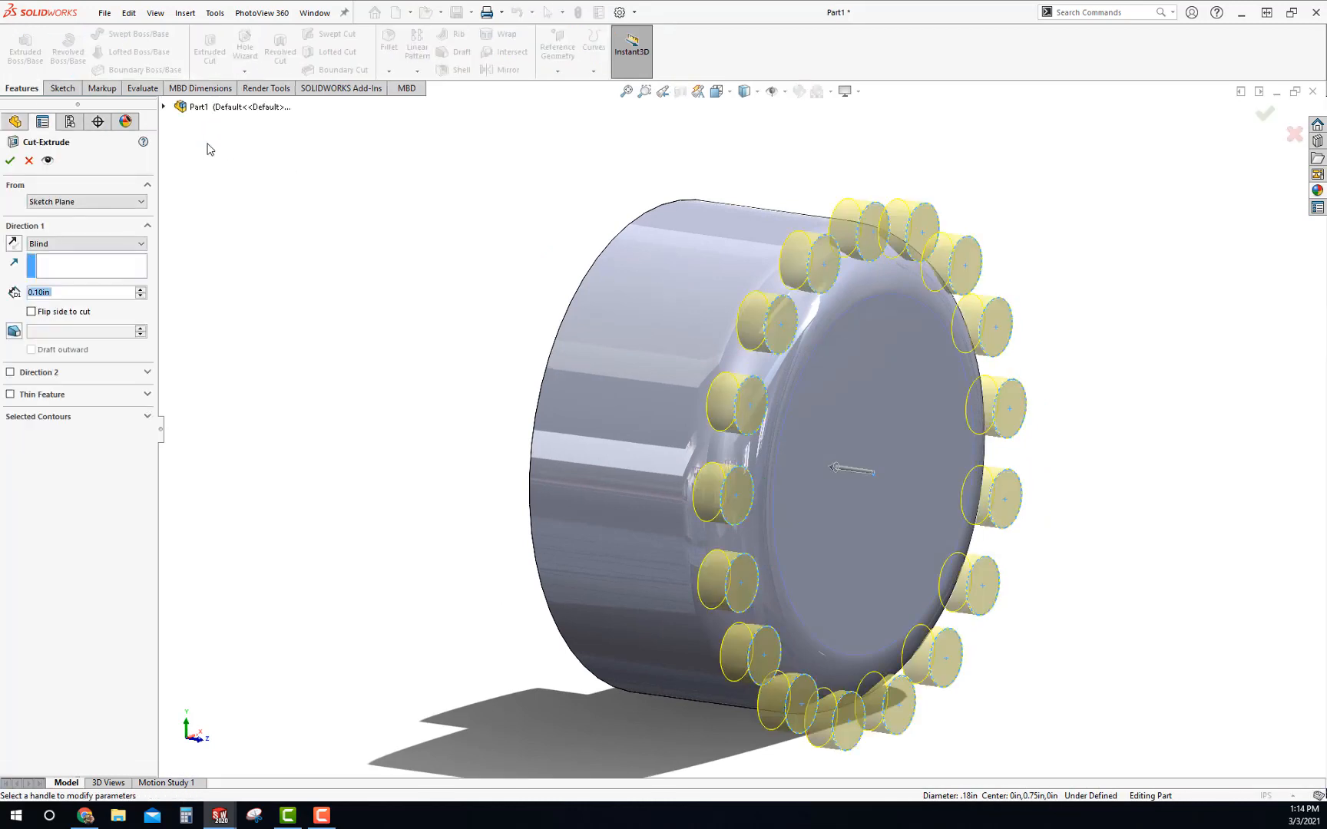
- Extrude-cut the 17 circles Through All to carve the finger grooves
left_click(85, 244)
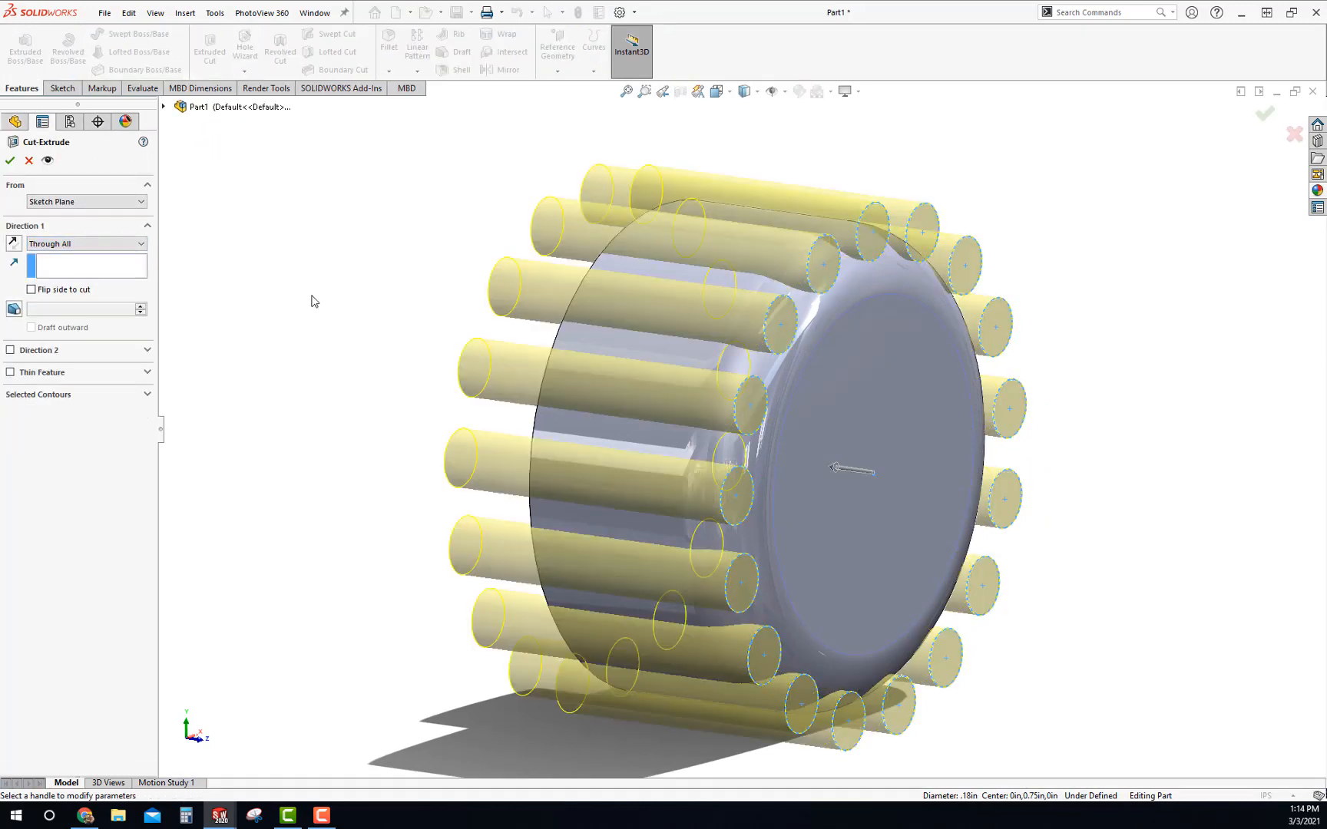
left_click(9, 160)
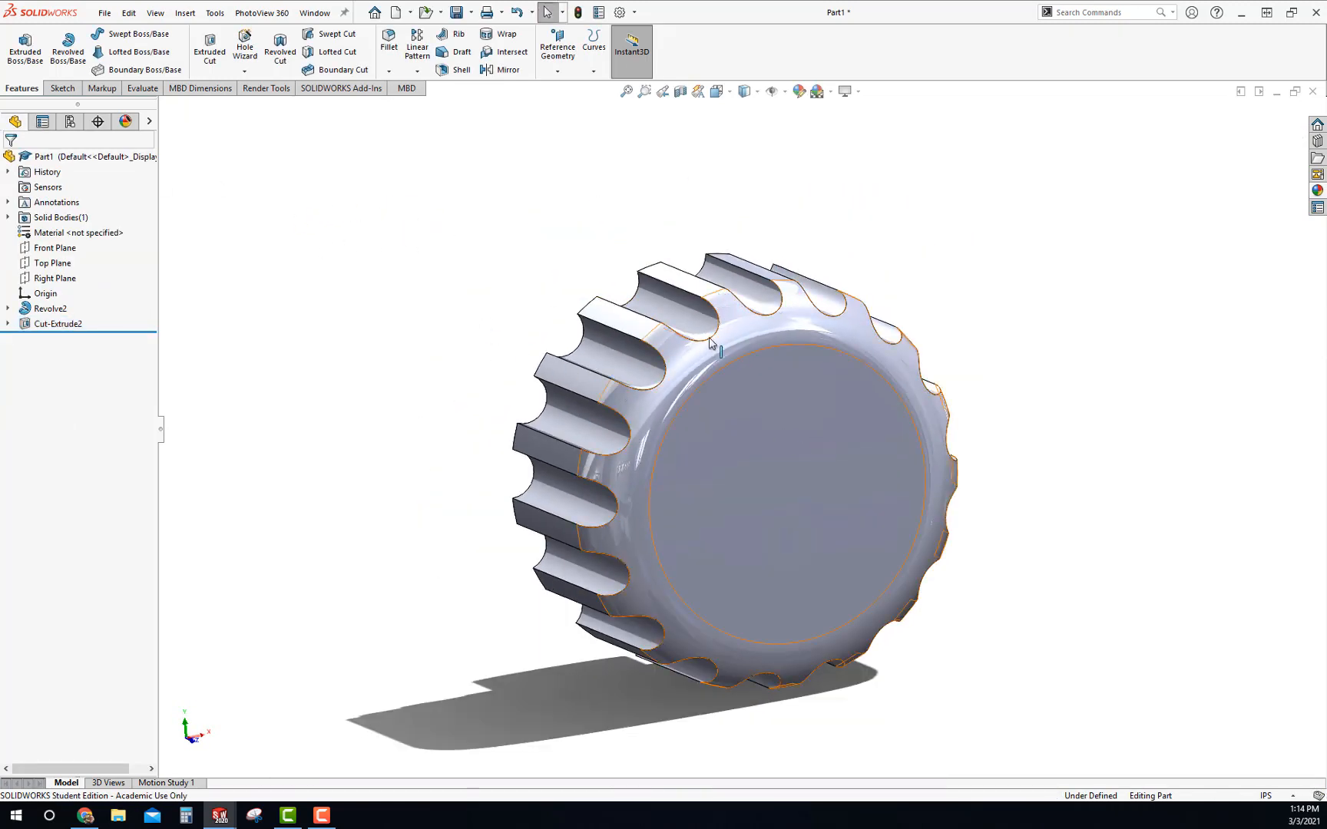
scroll("up", 3)
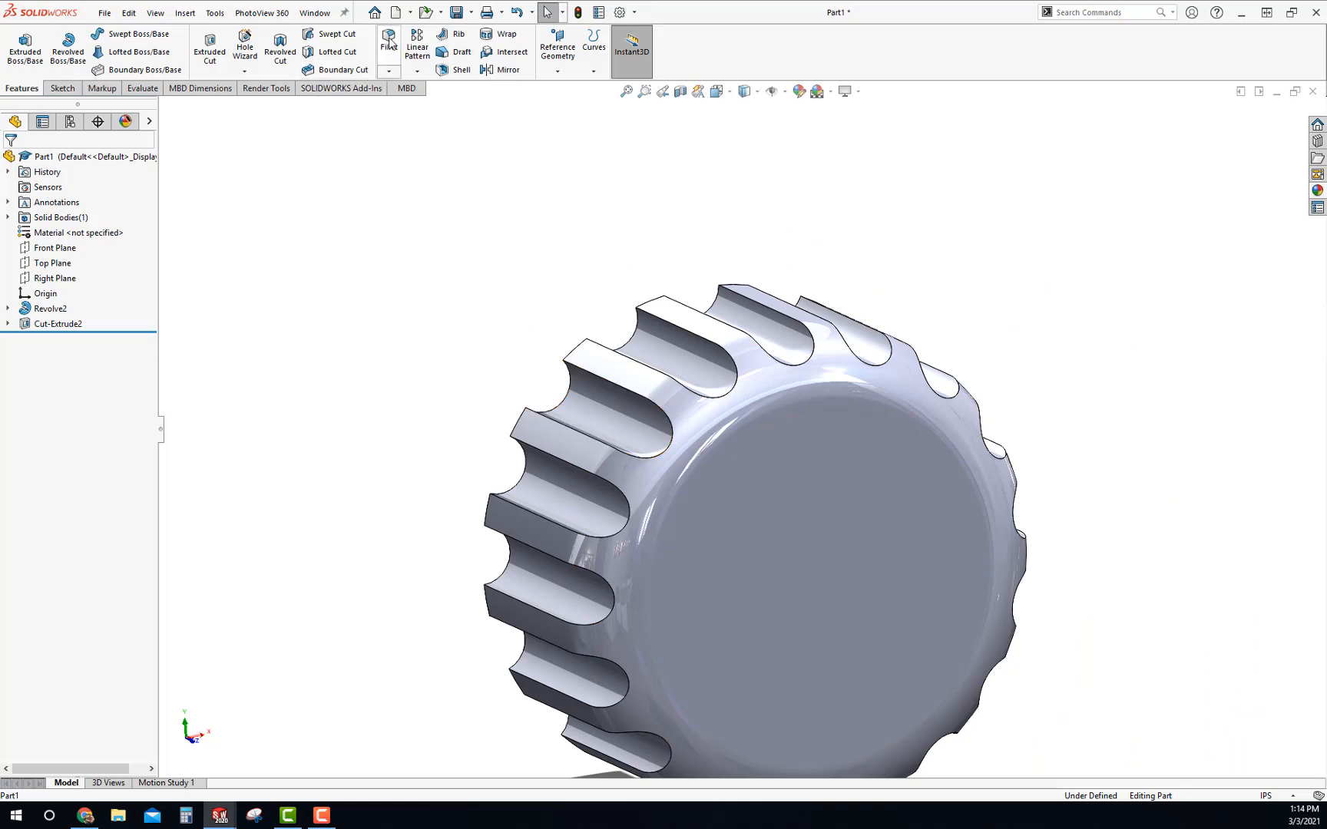
- Fillet all 67 groove-cut edges of the knob at 0.025 in radius
left_click(387, 43)
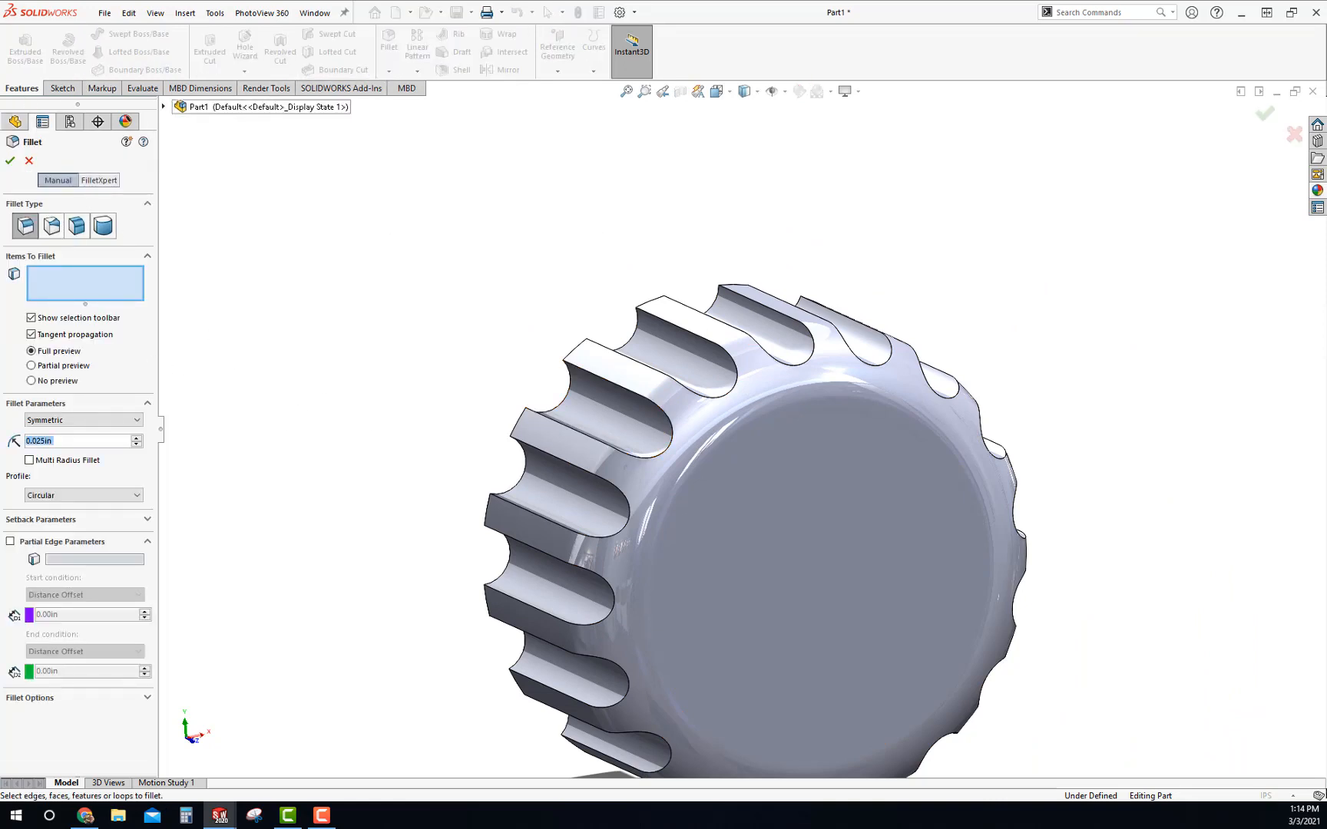
mouse_move(63, 442)
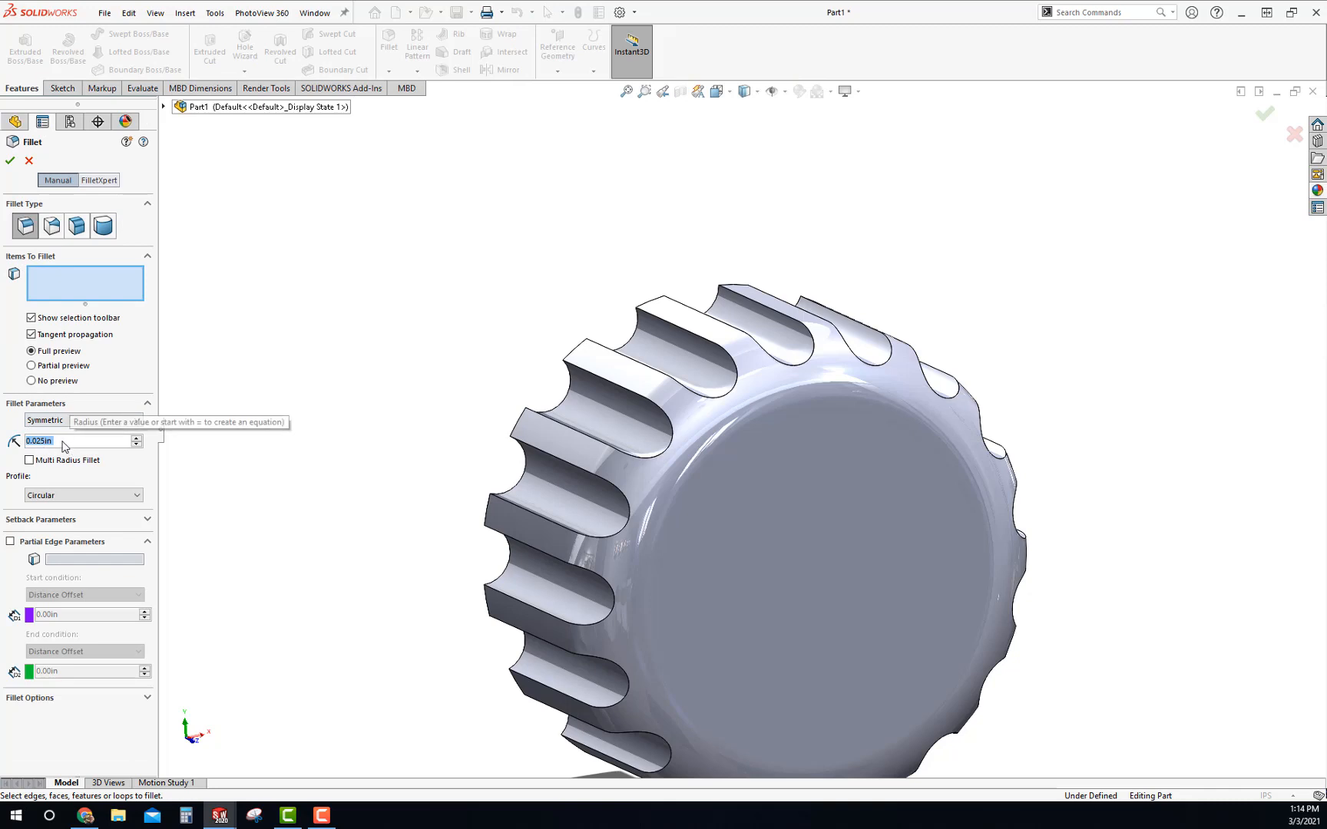
left_click(751, 385)
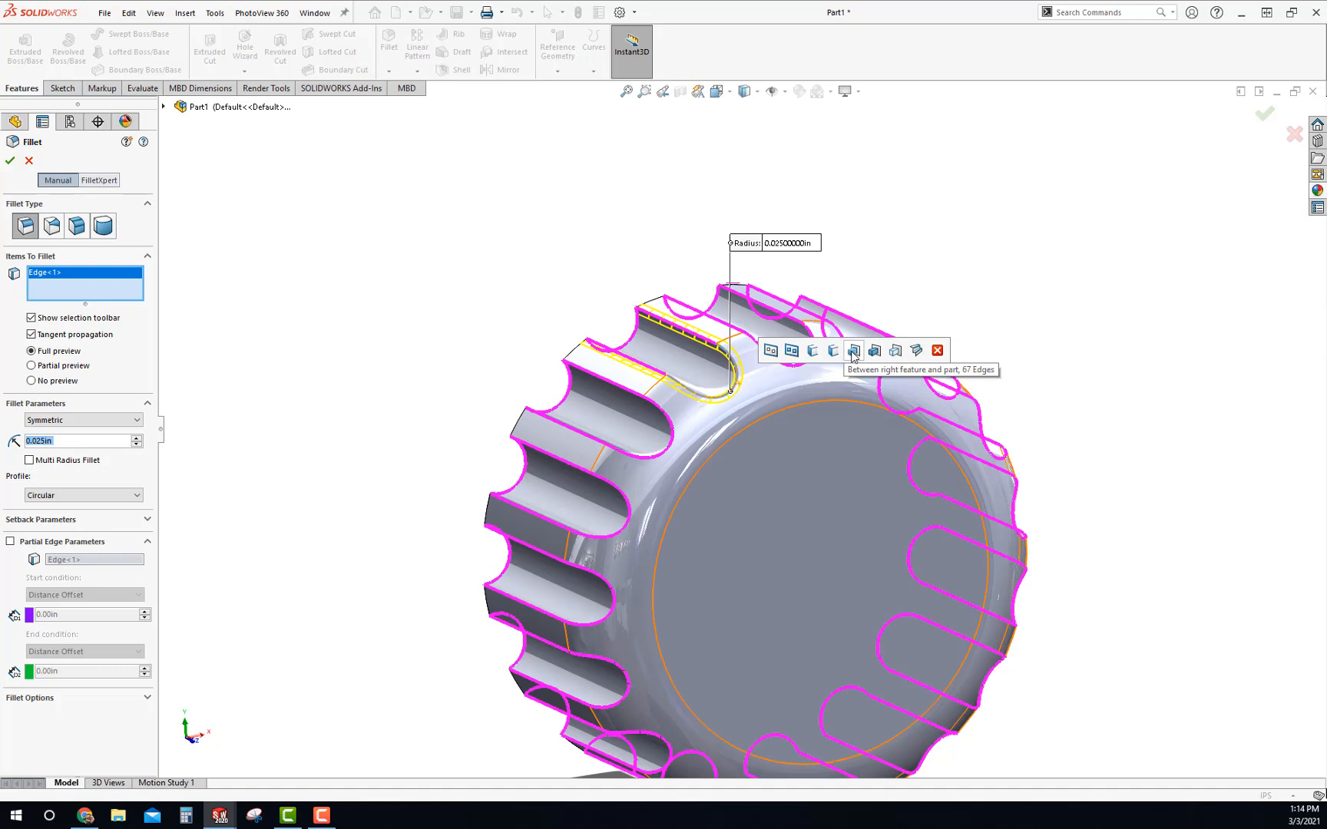
left_click(853, 350)
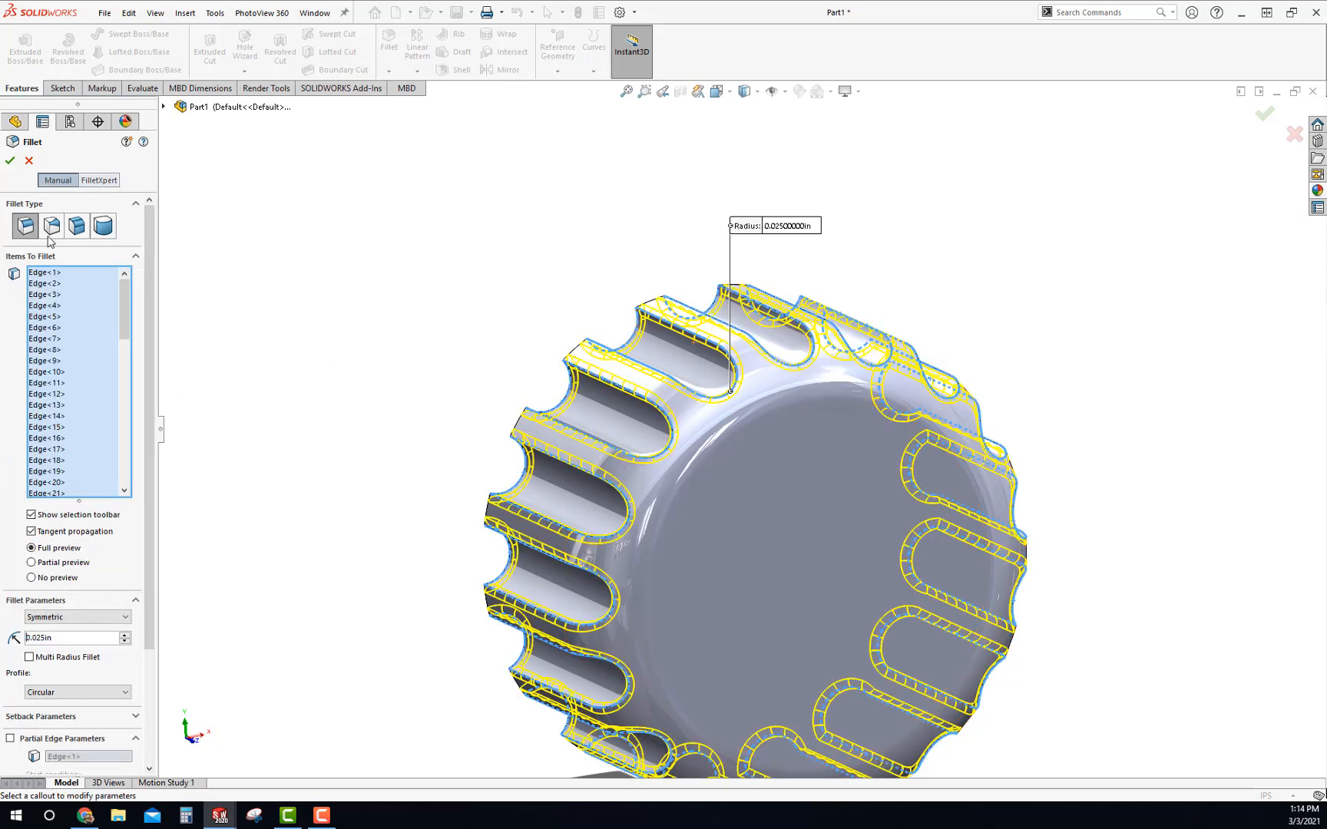
left_click(9, 161)
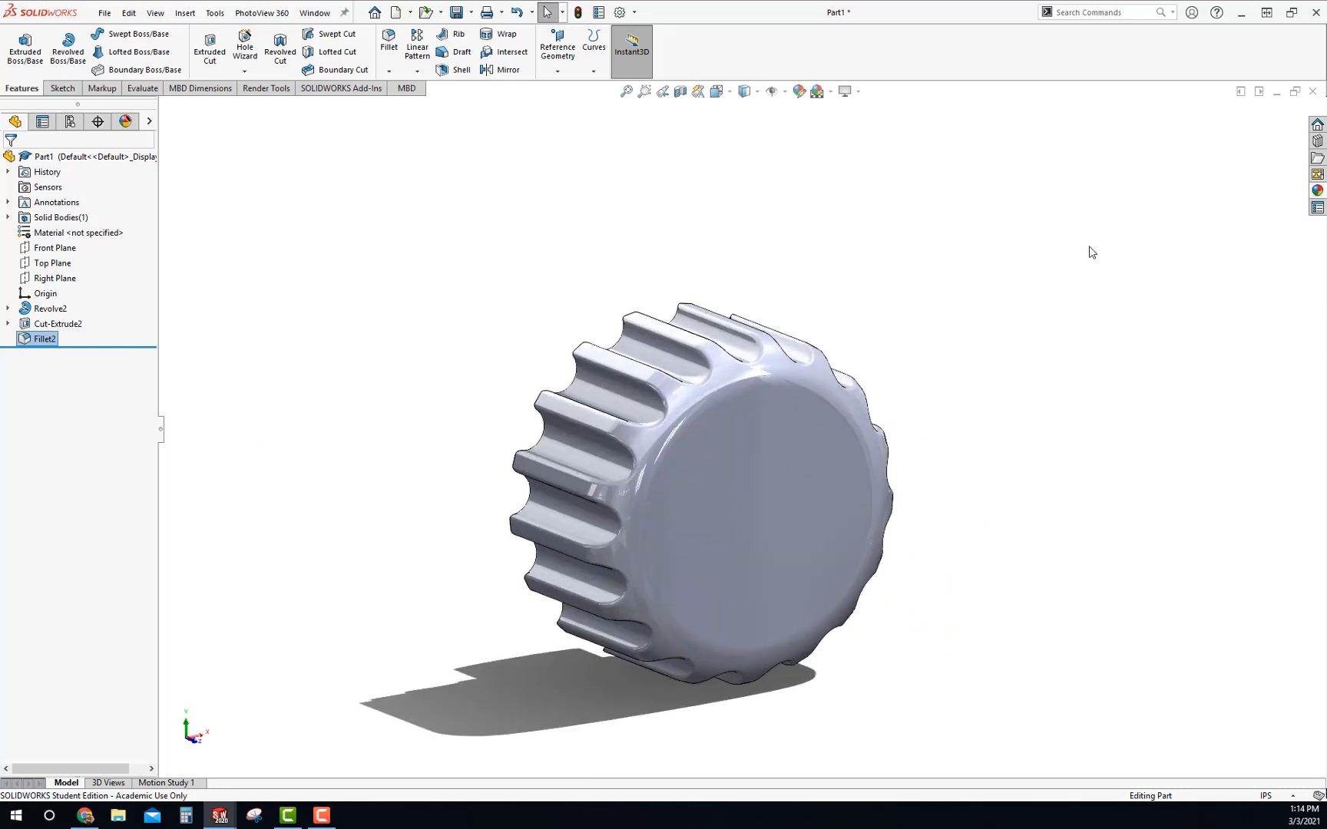
- Apply a black textured plastic appearance from Plastic > Textured to the whole part
left_click(1317, 191)
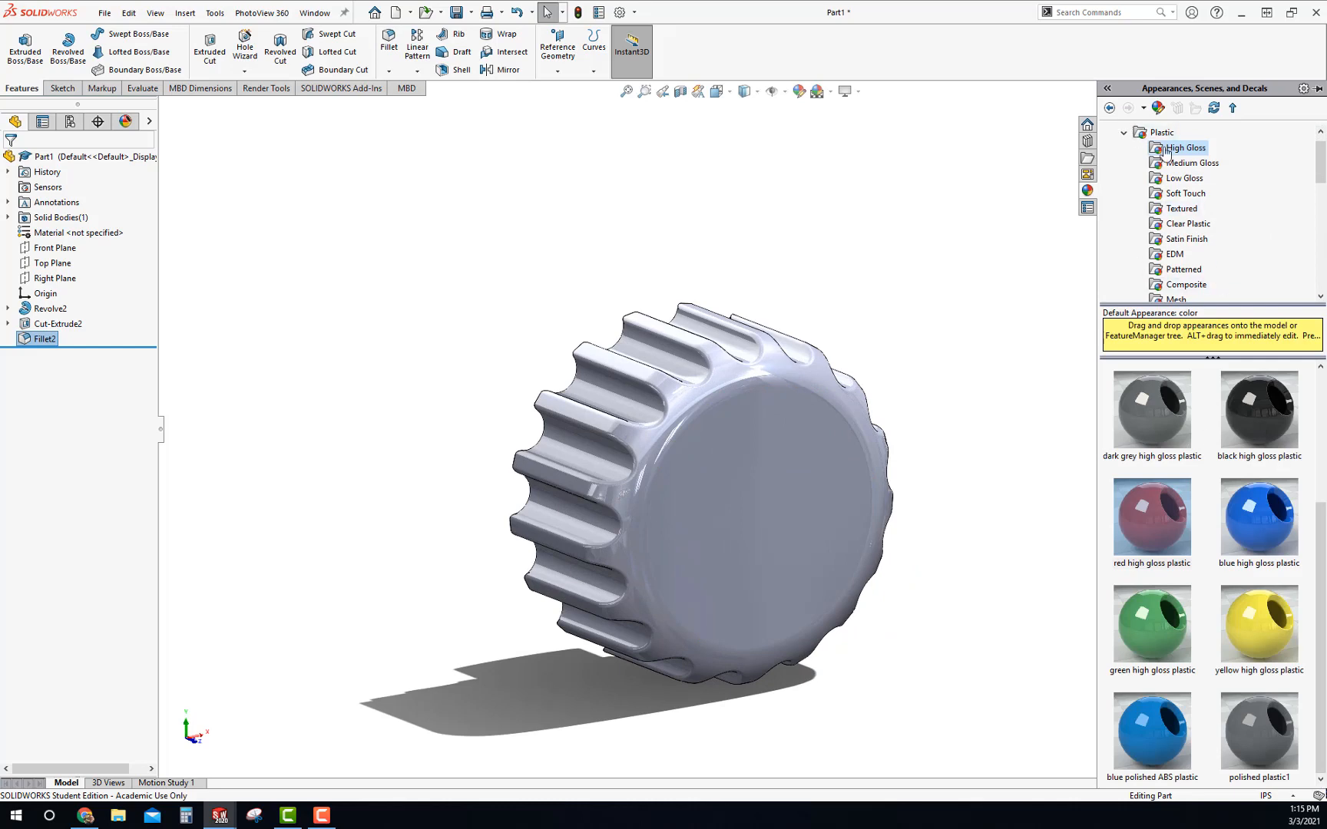
left_click(1161, 132)
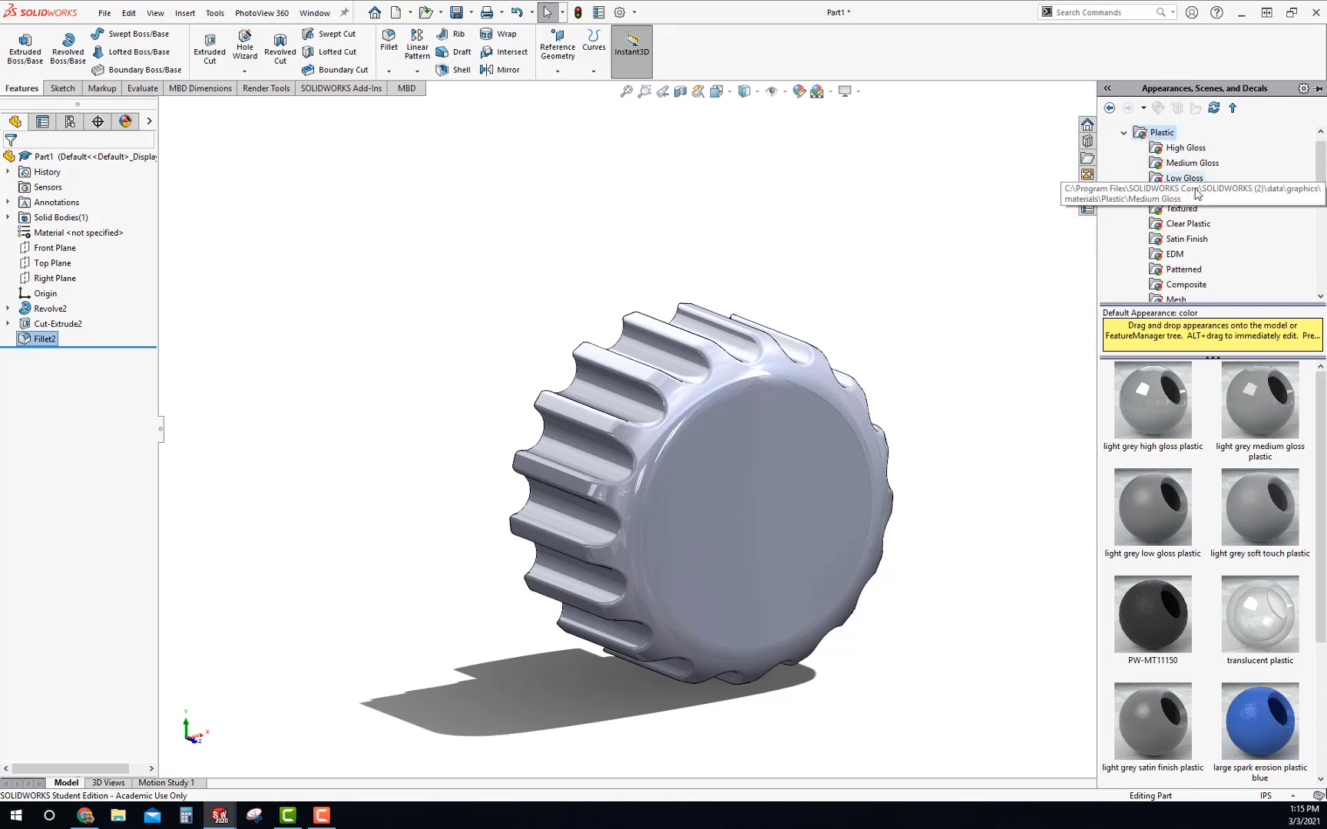
scroll("down", 3)
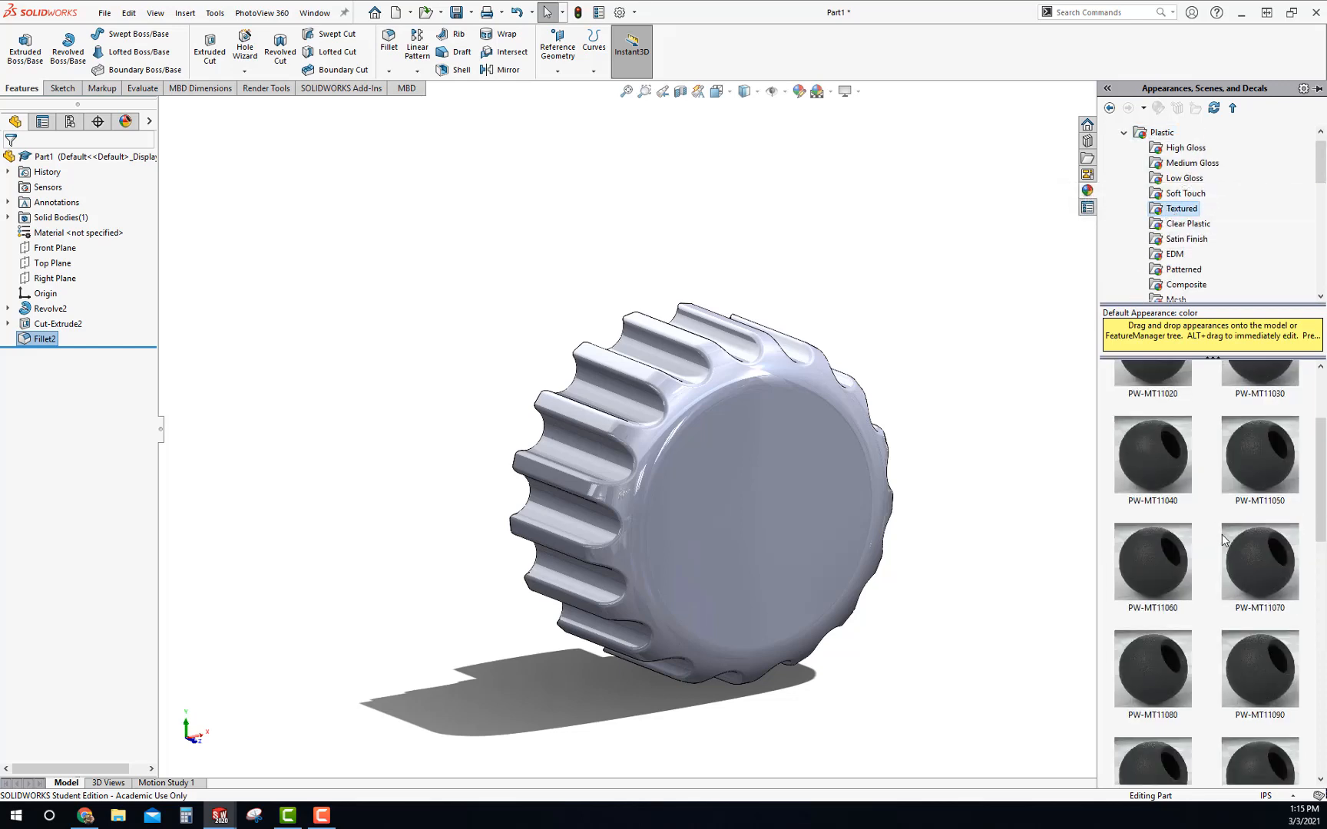
scroll("down", 3)
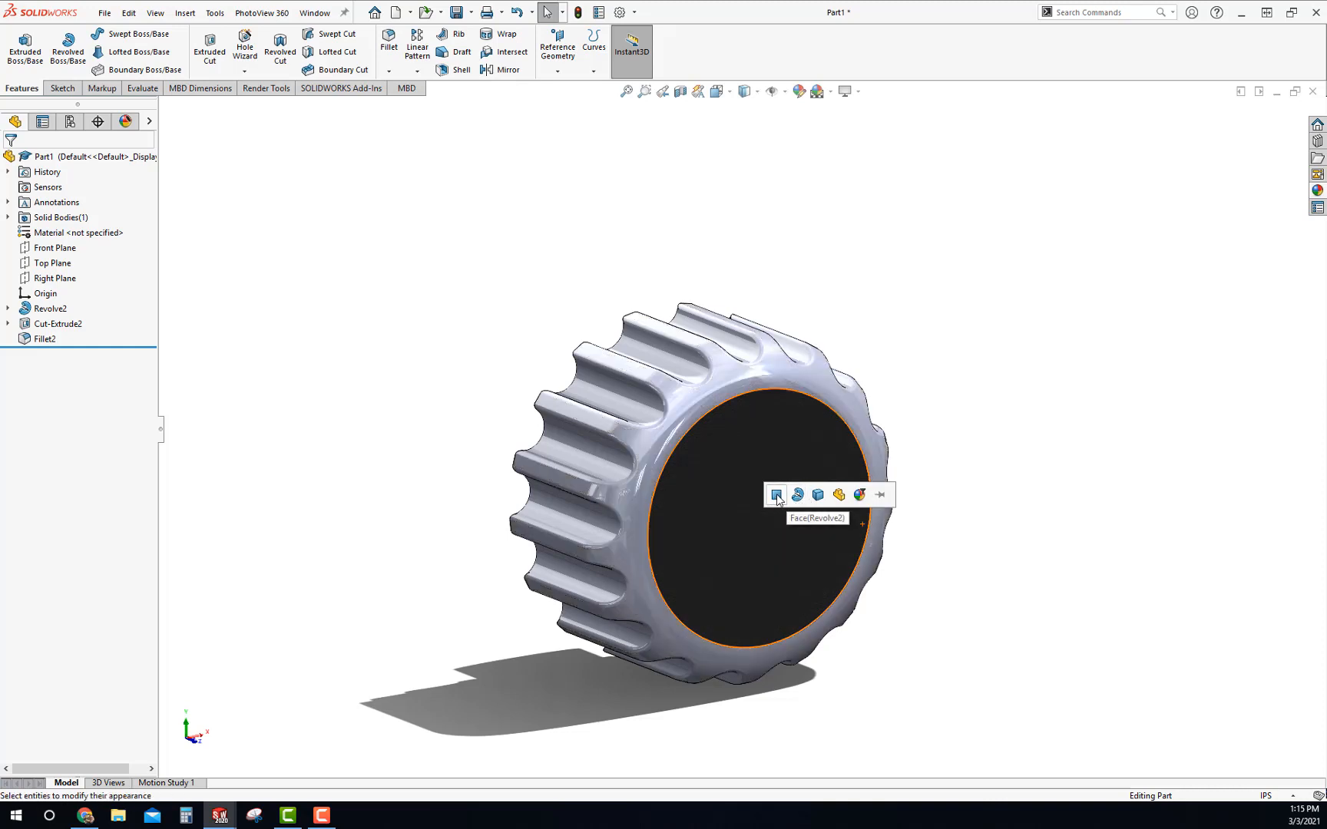
left_click(797, 495)
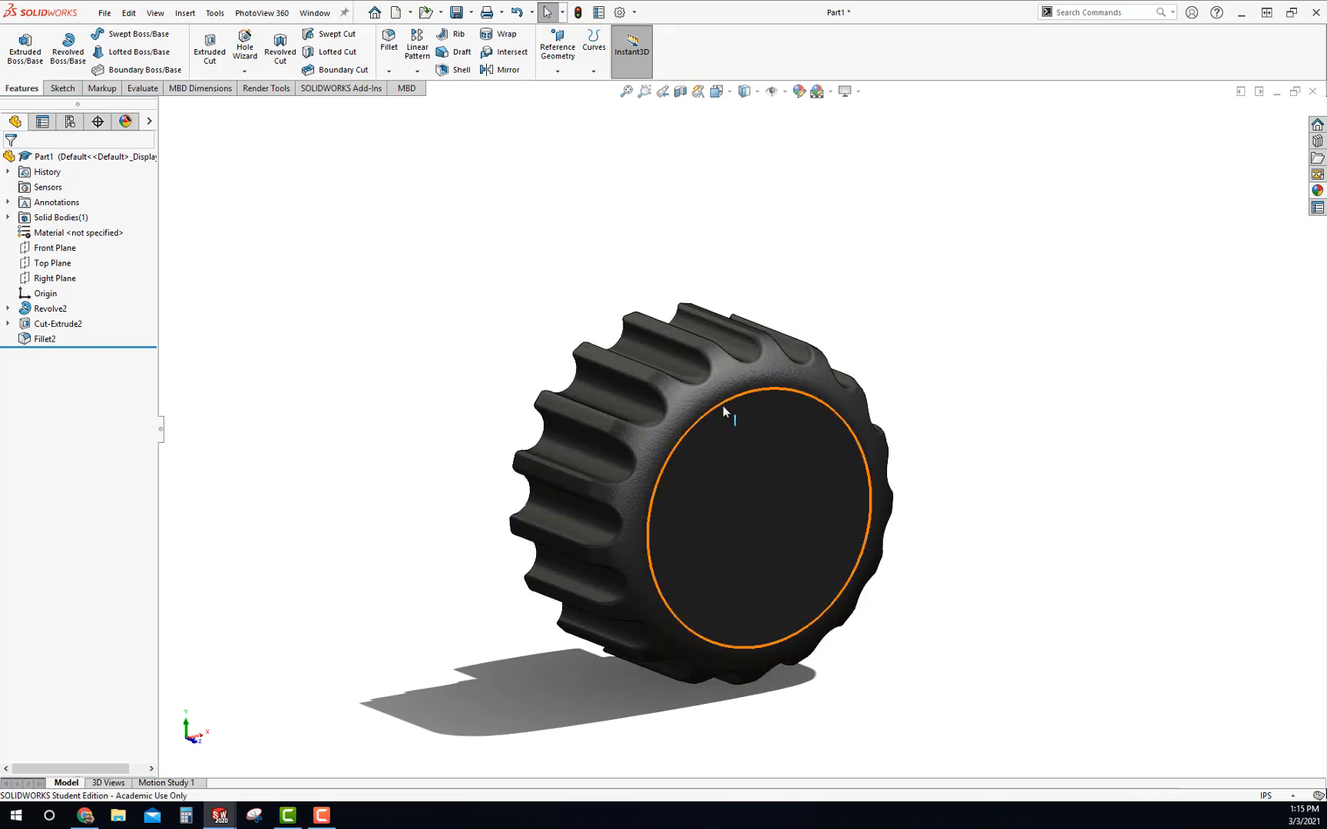
- Edit the applied black textured plastic appearance in the DisplayManager and accept it unchanged
scroll("up", 3)
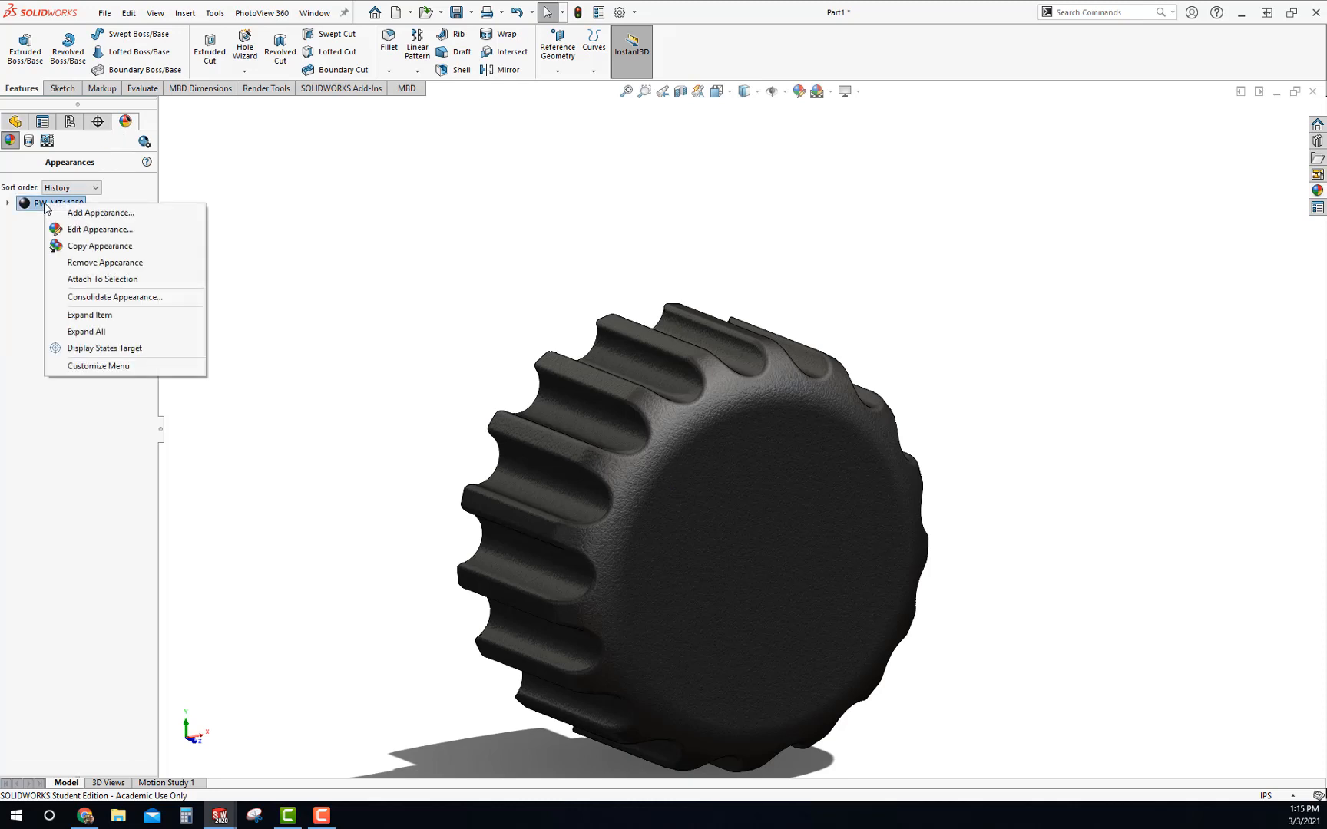
left_click(100, 229)
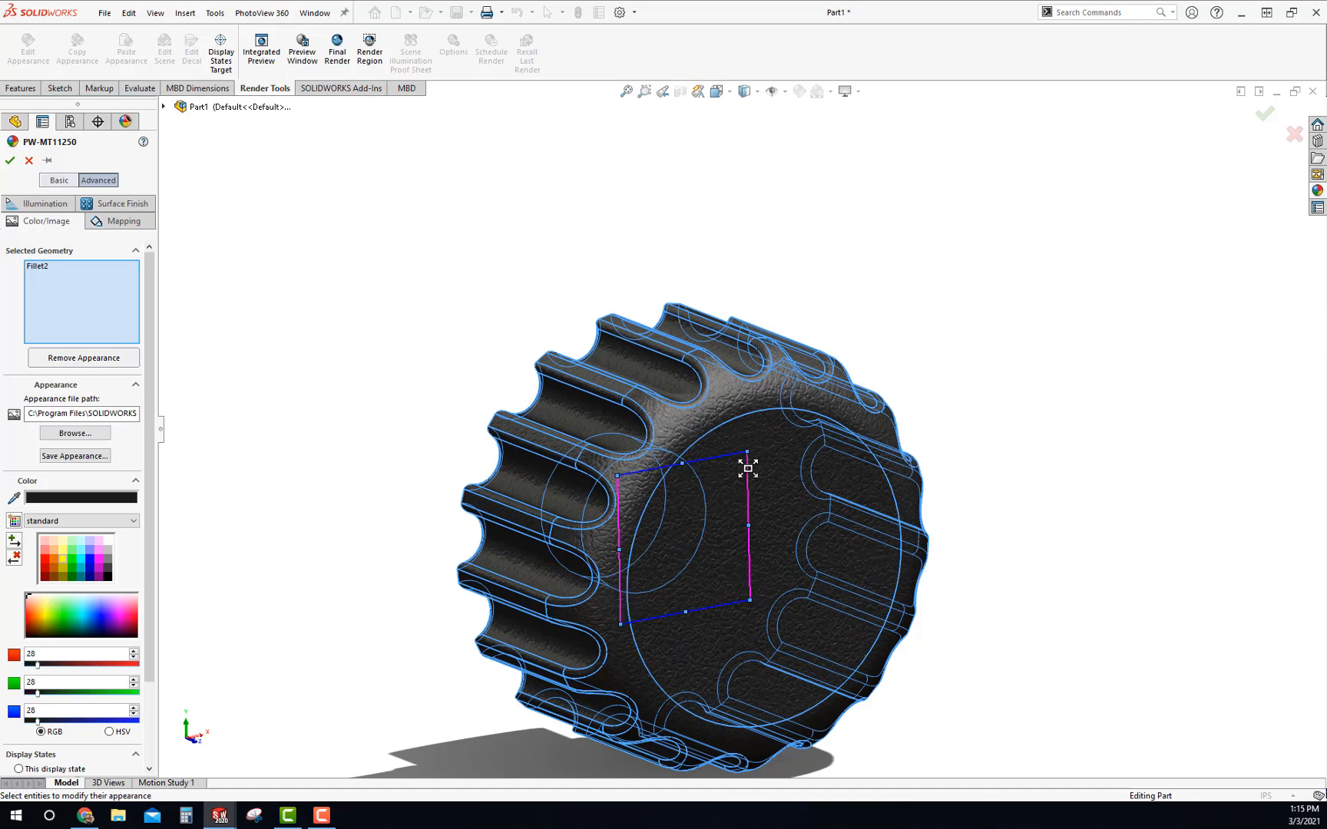
left_click(9, 160)
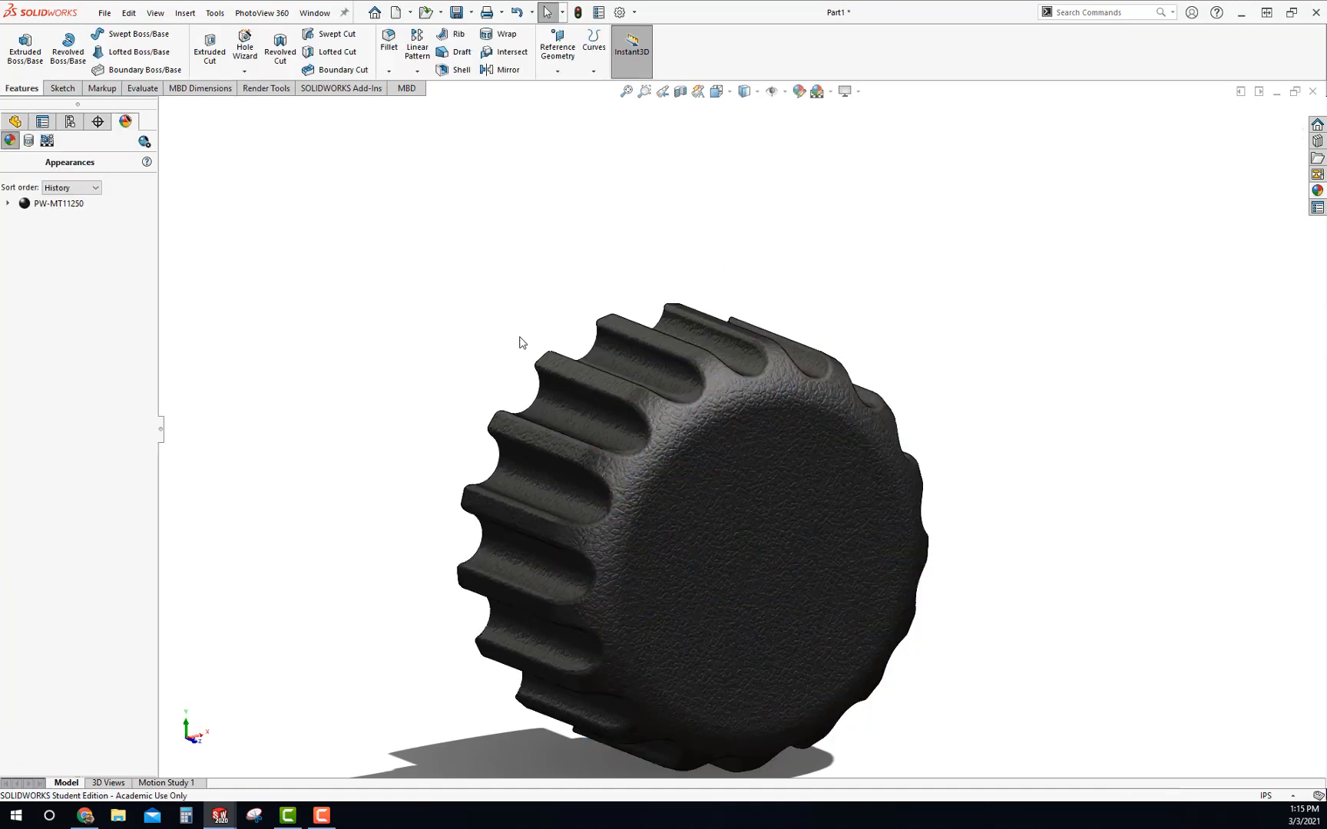